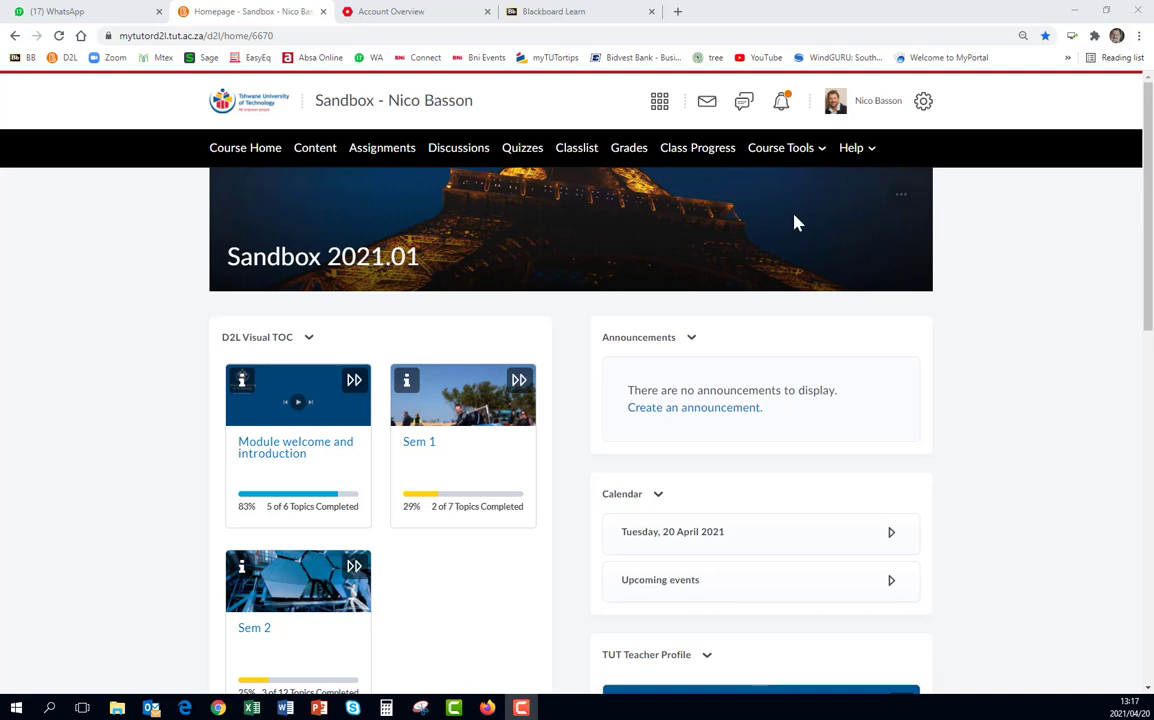
pyautogui.moveTo(378, 262)
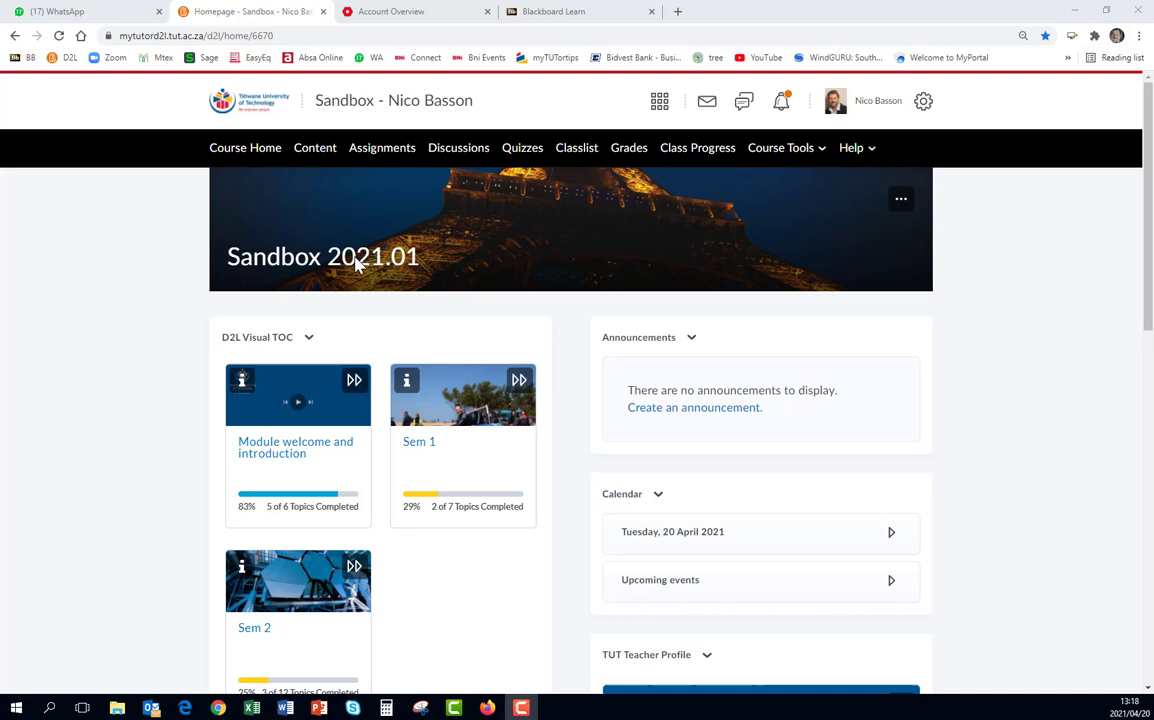
# Step: From Course Admin, open Import/Export/Copy Components and begin searching for a source offering
pyautogui.click(781, 147)
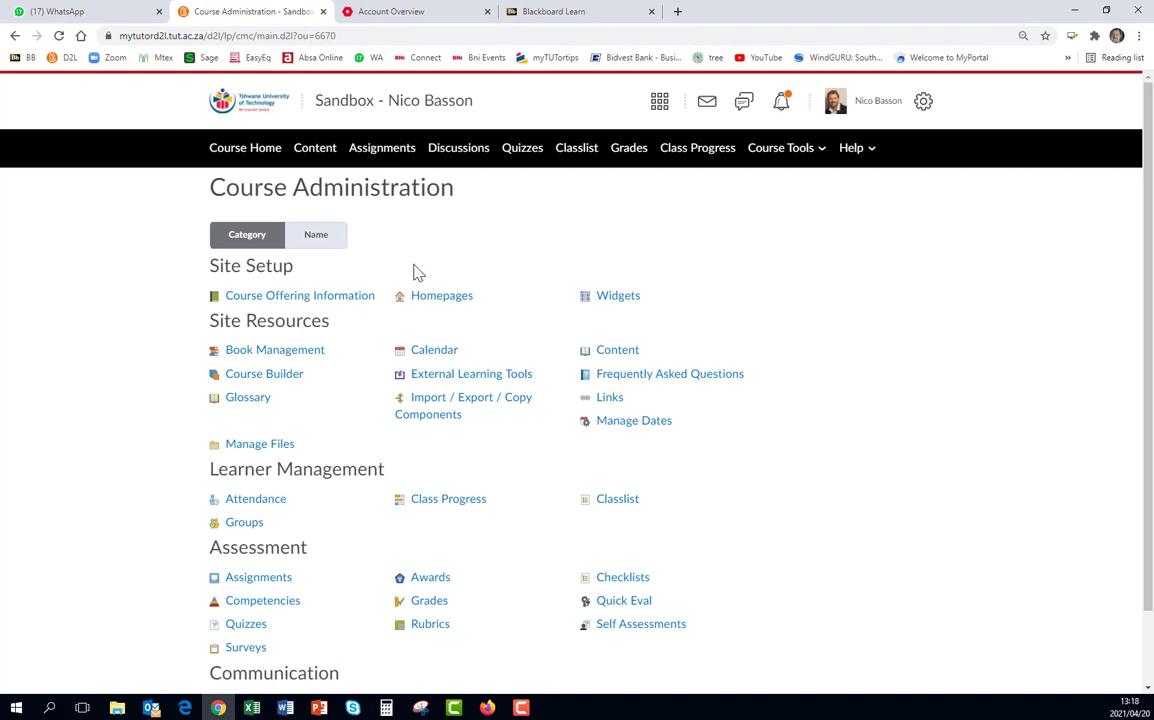
pyautogui.click(471, 397)
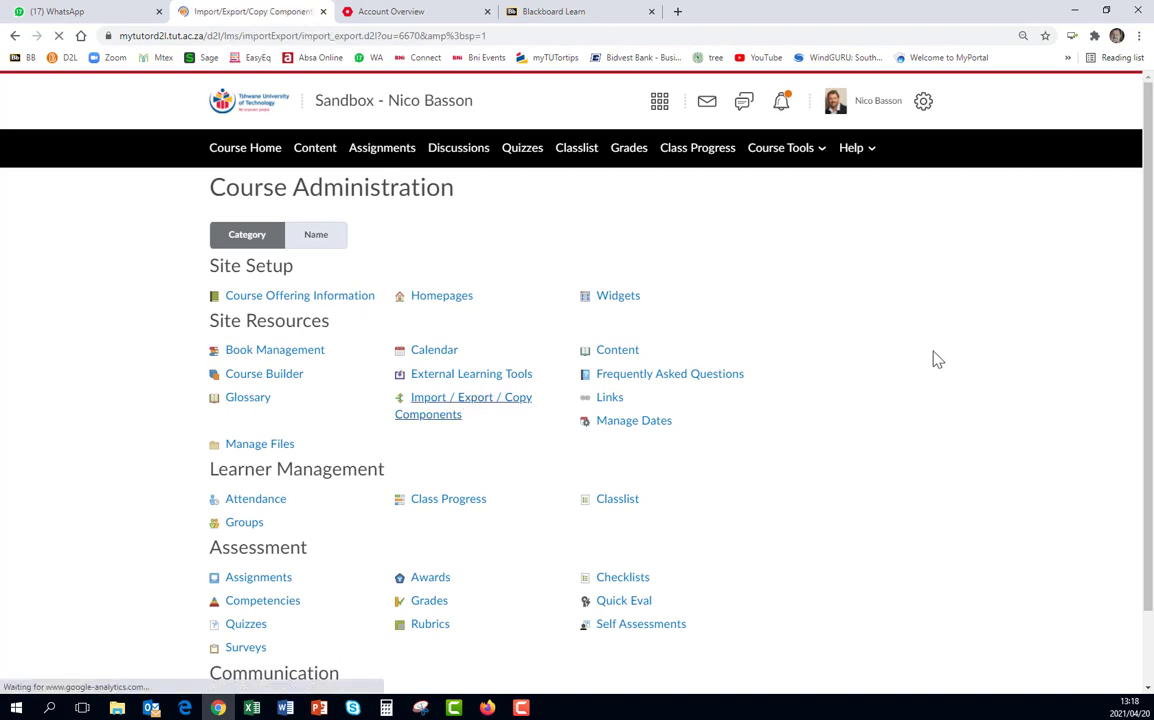
pyautogui.click(471, 397)
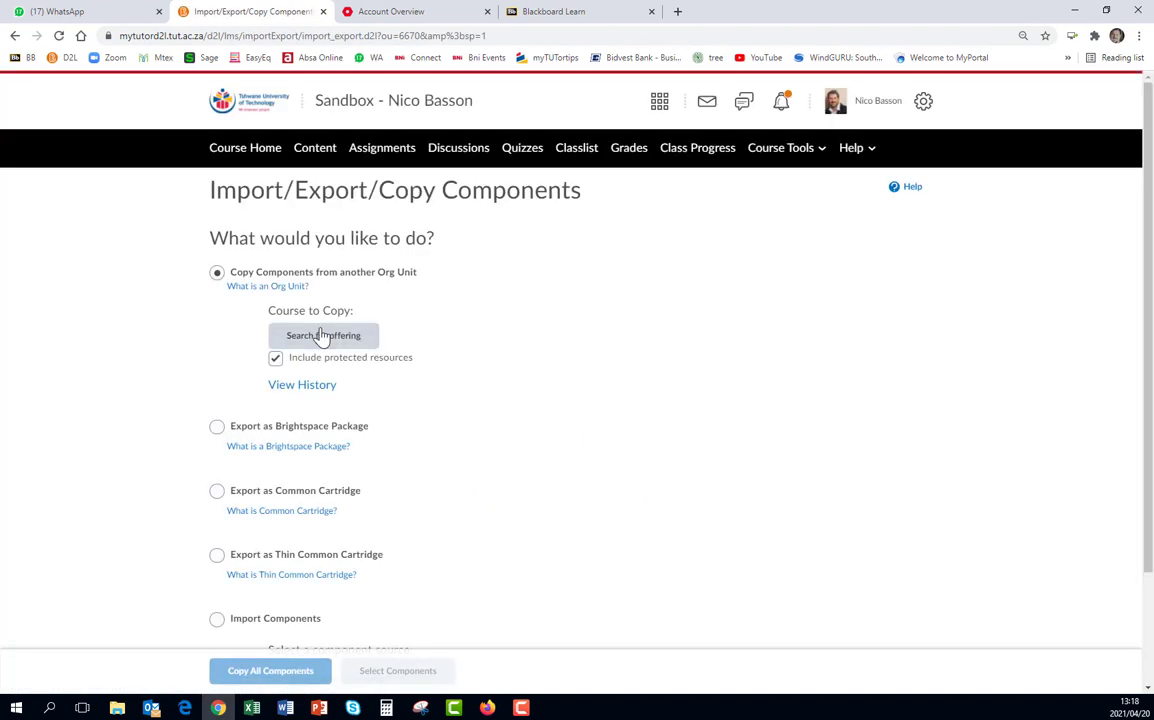
pyautogui.click(323, 335)
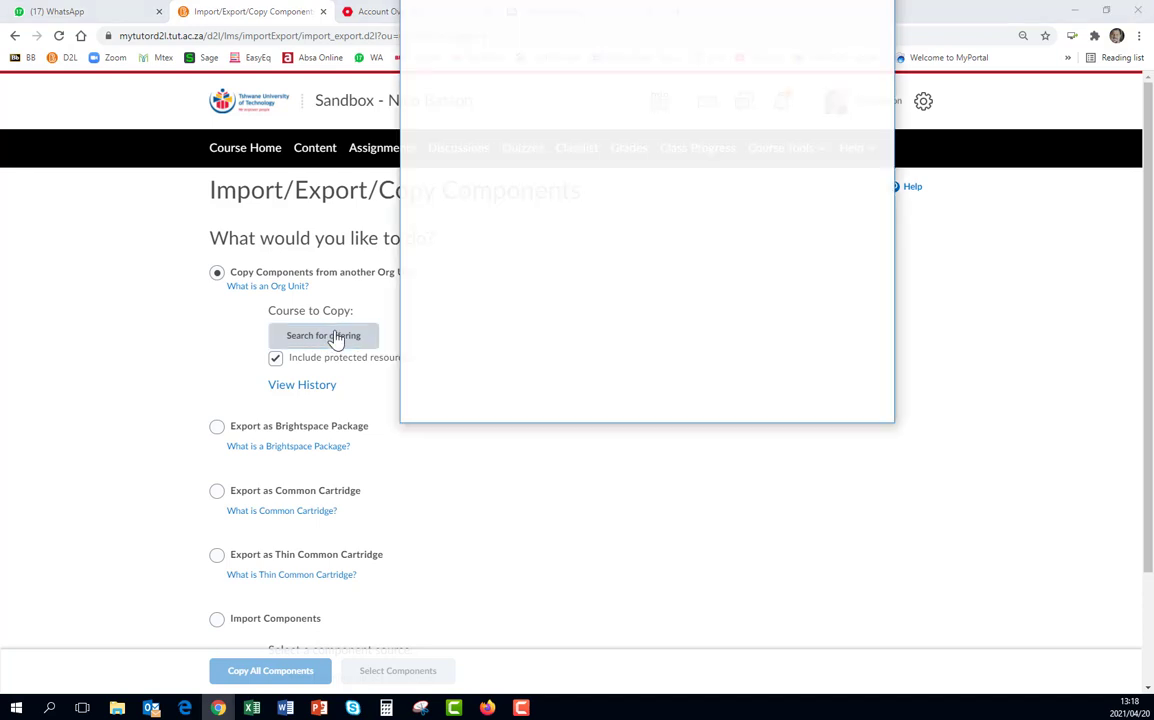
# Step: Search the course offerings for 'electronic'
pyautogui.click(323, 335)
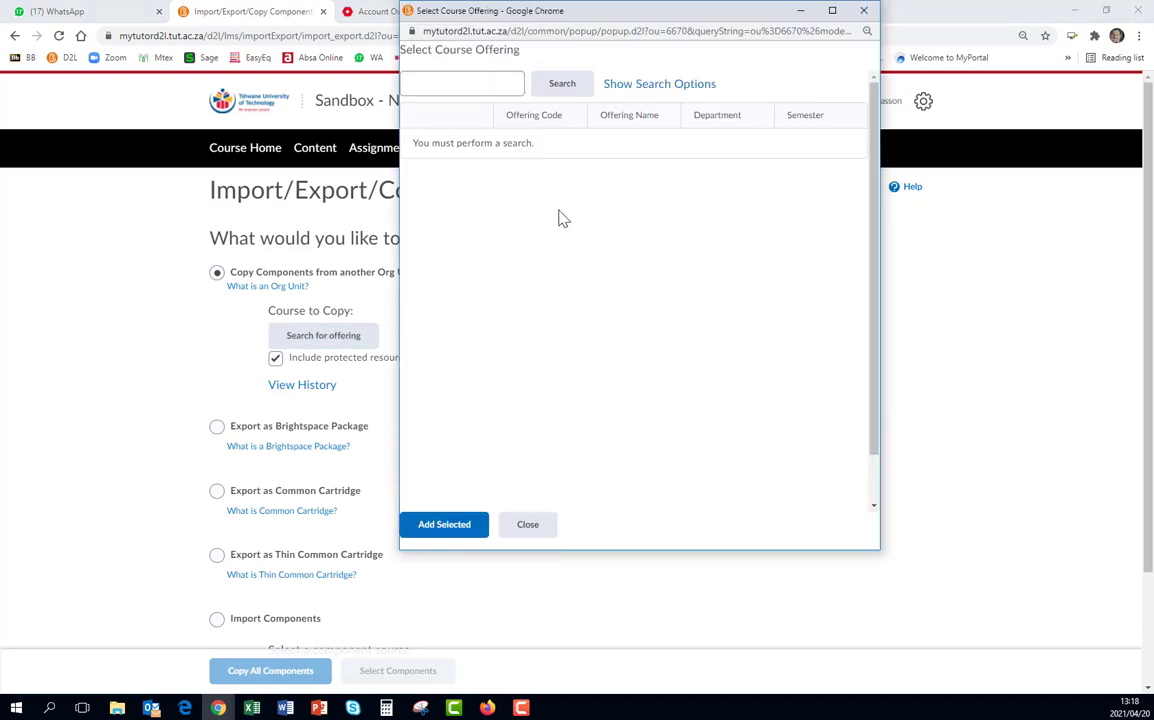
pyautogui.click(462, 83)
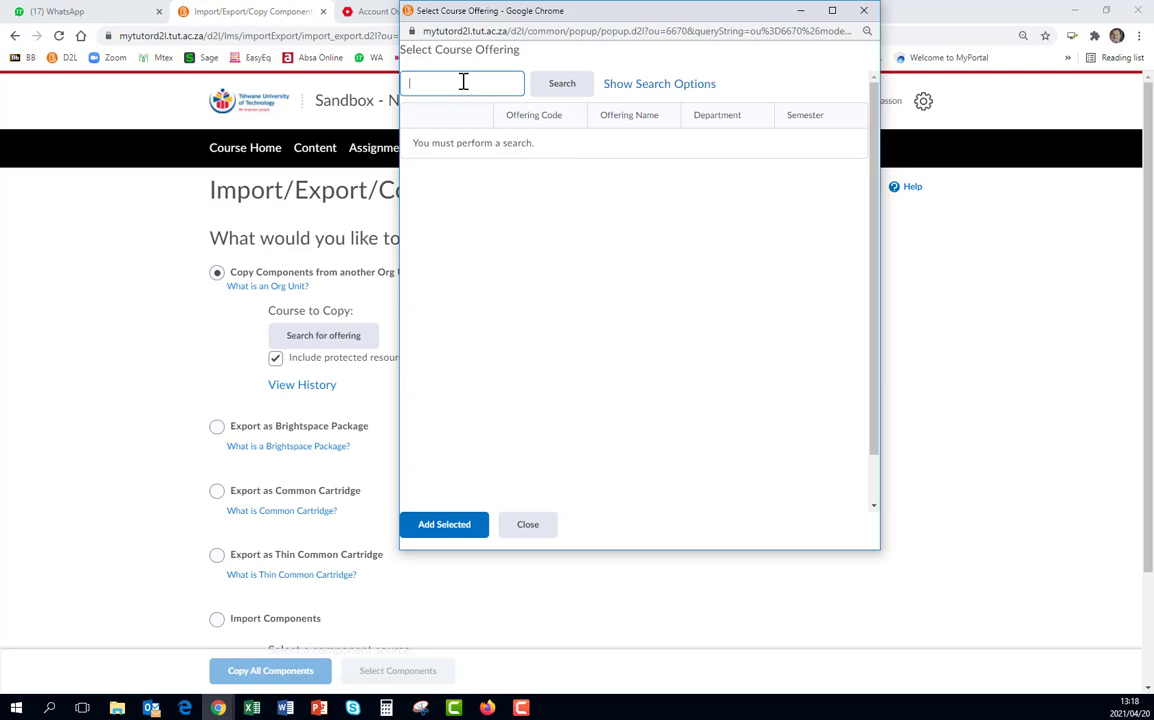
pyautogui.write('e')
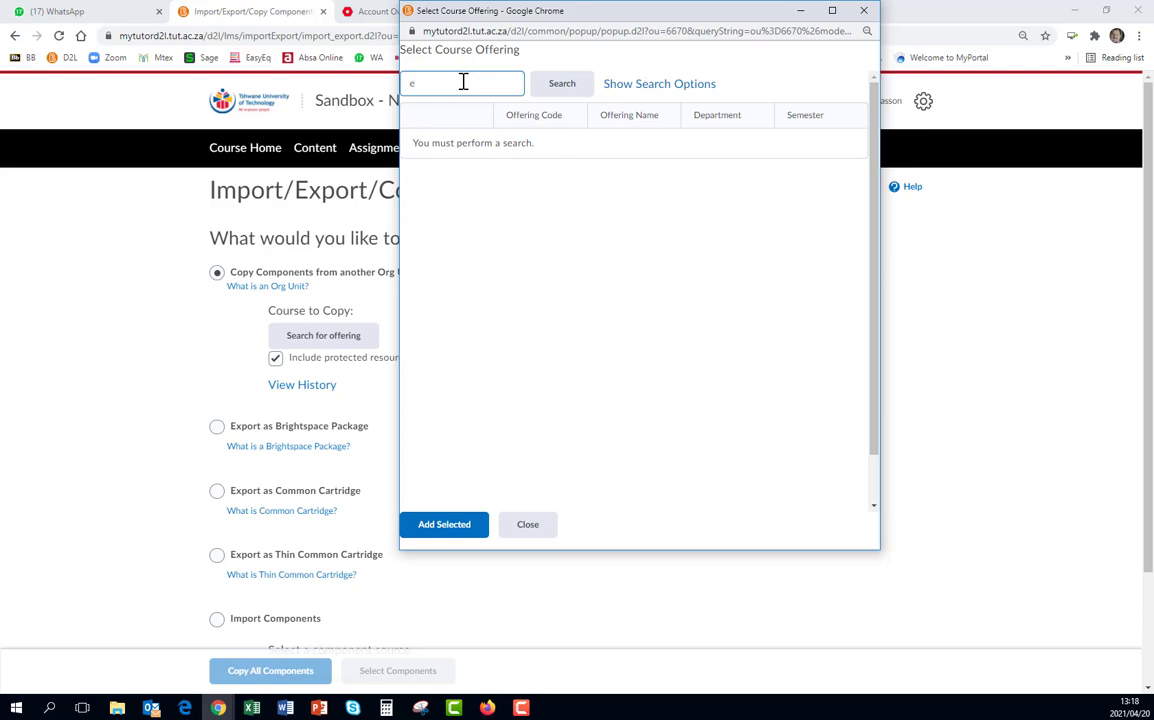
pyautogui.write('lectr')
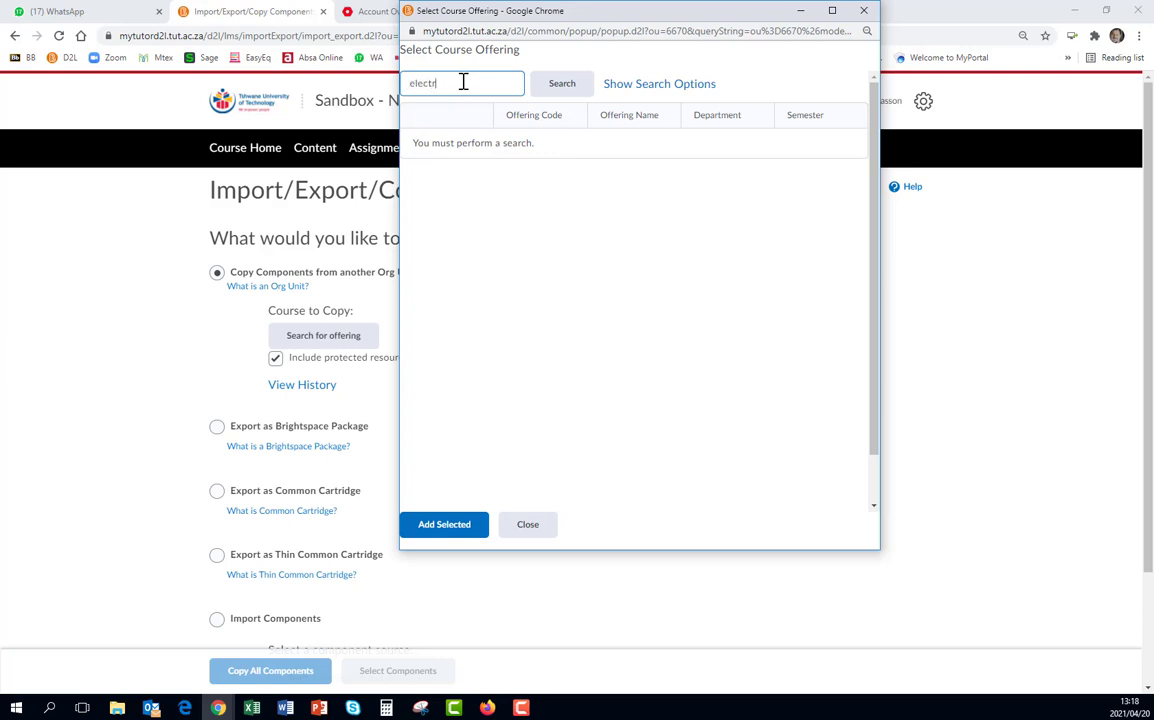
pyautogui.write('oni')
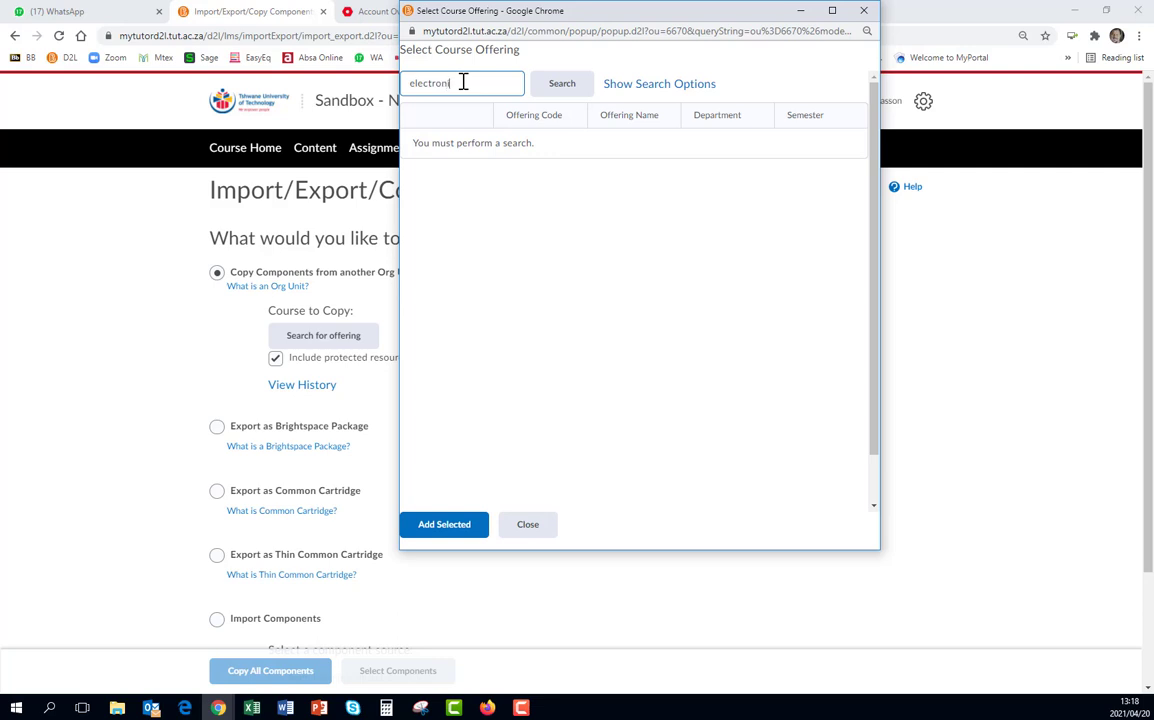
pyautogui.click(562, 83)
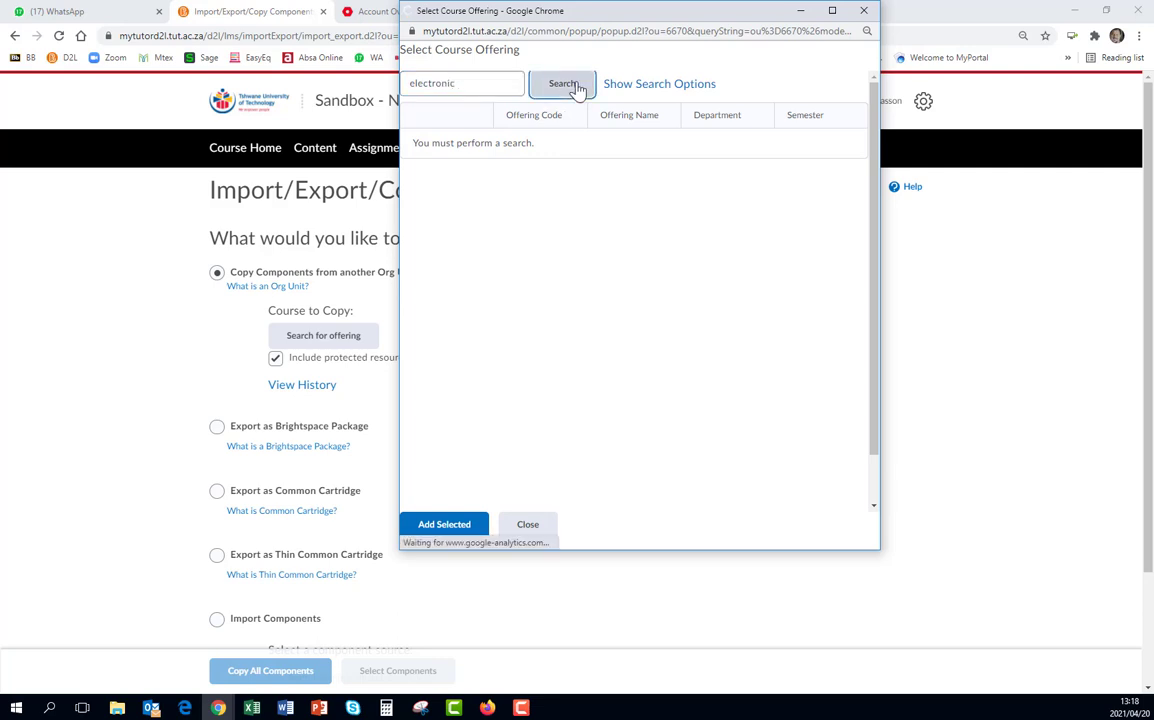
pyautogui.click(562, 83)
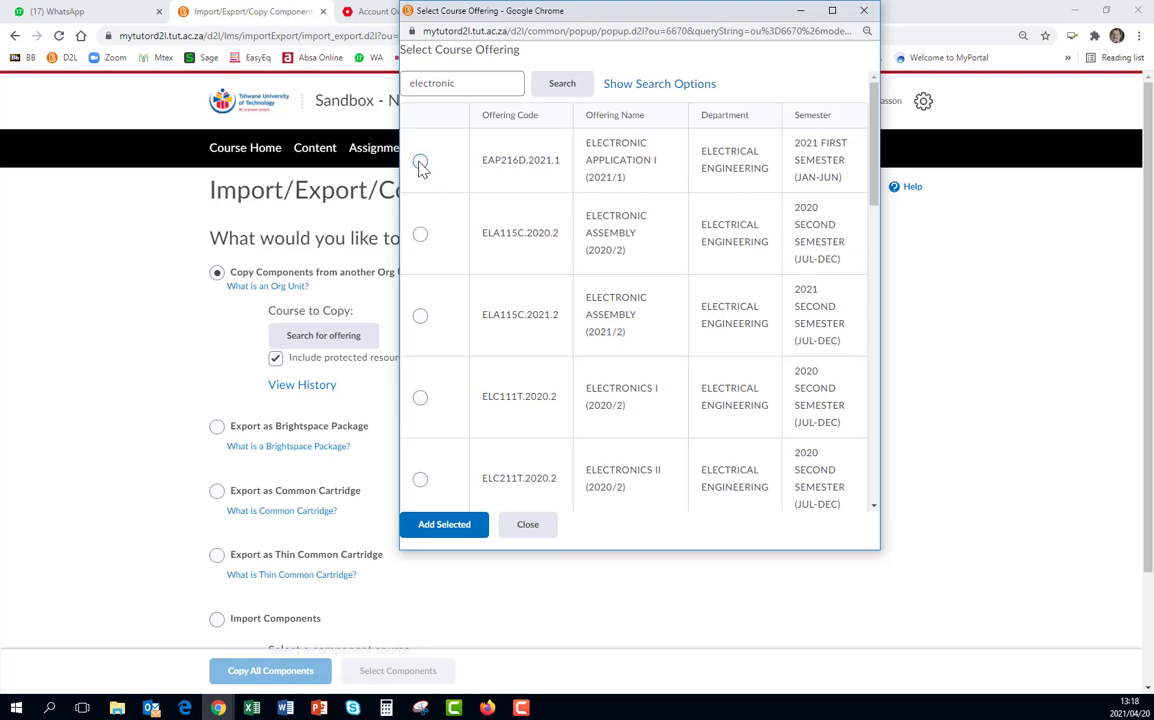
# Step: Add ELECTRONIC ASSEMBLY (2020/2) as the source and copy all its components
pyautogui.click(420, 161)
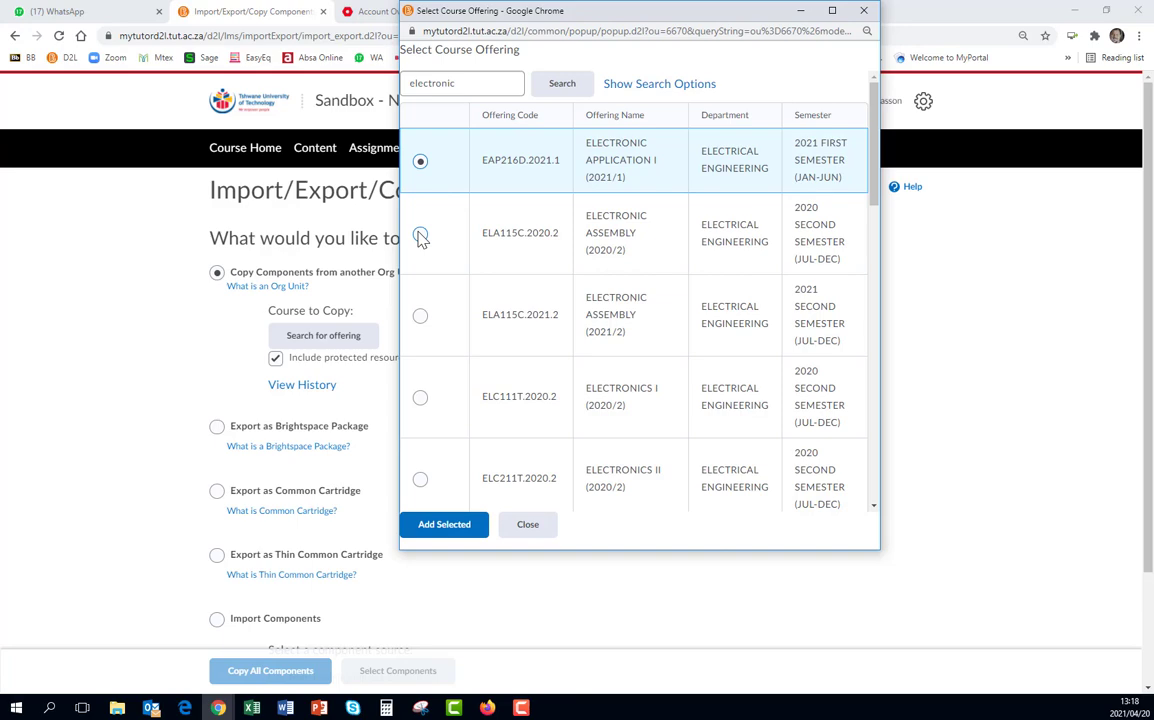
pyautogui.click(420, 234)
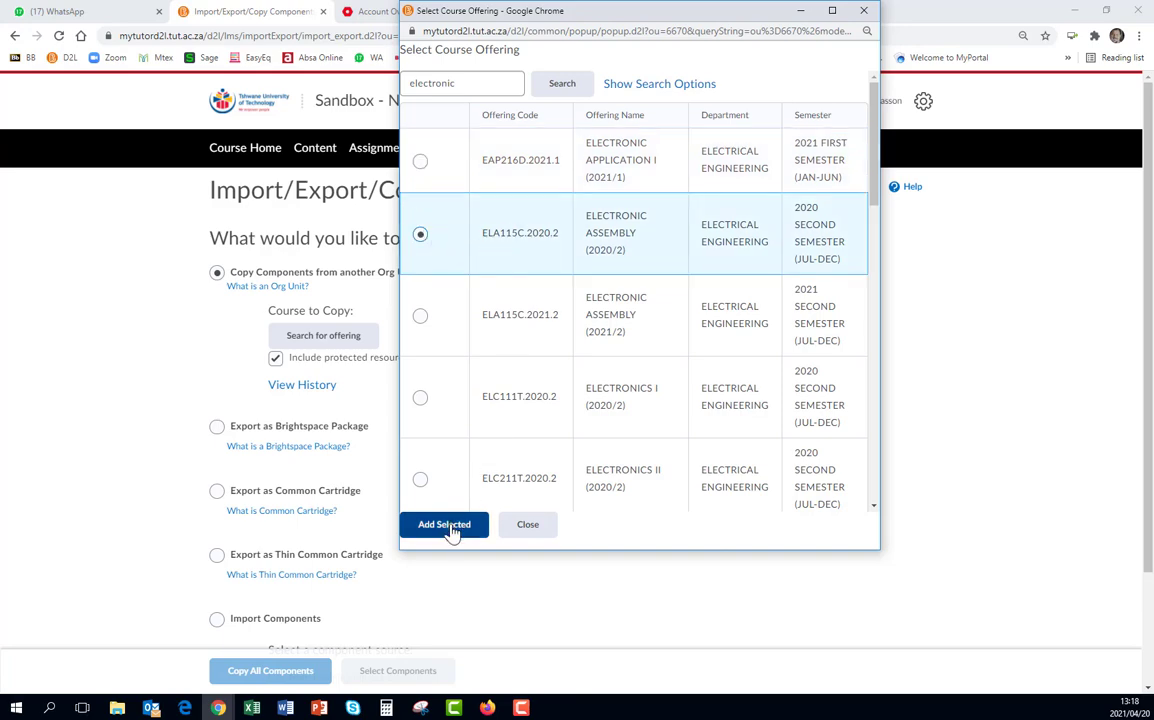
pyautogui.click(444, 524)
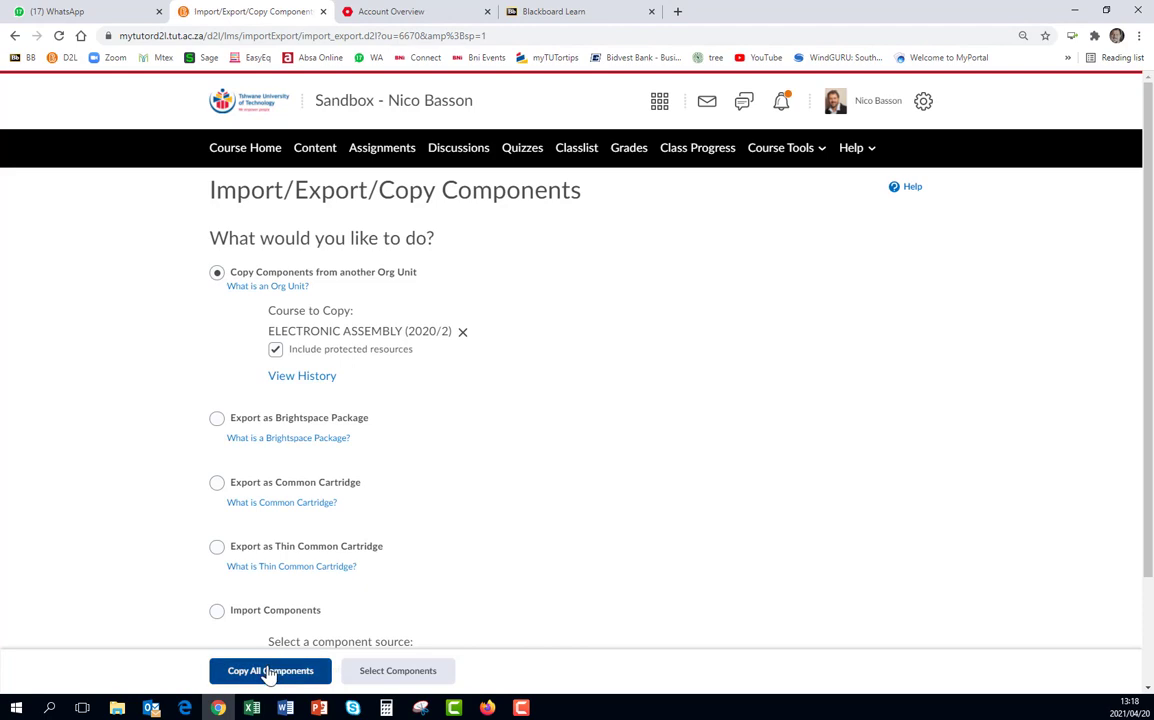
pyautogui.click(270, 671)
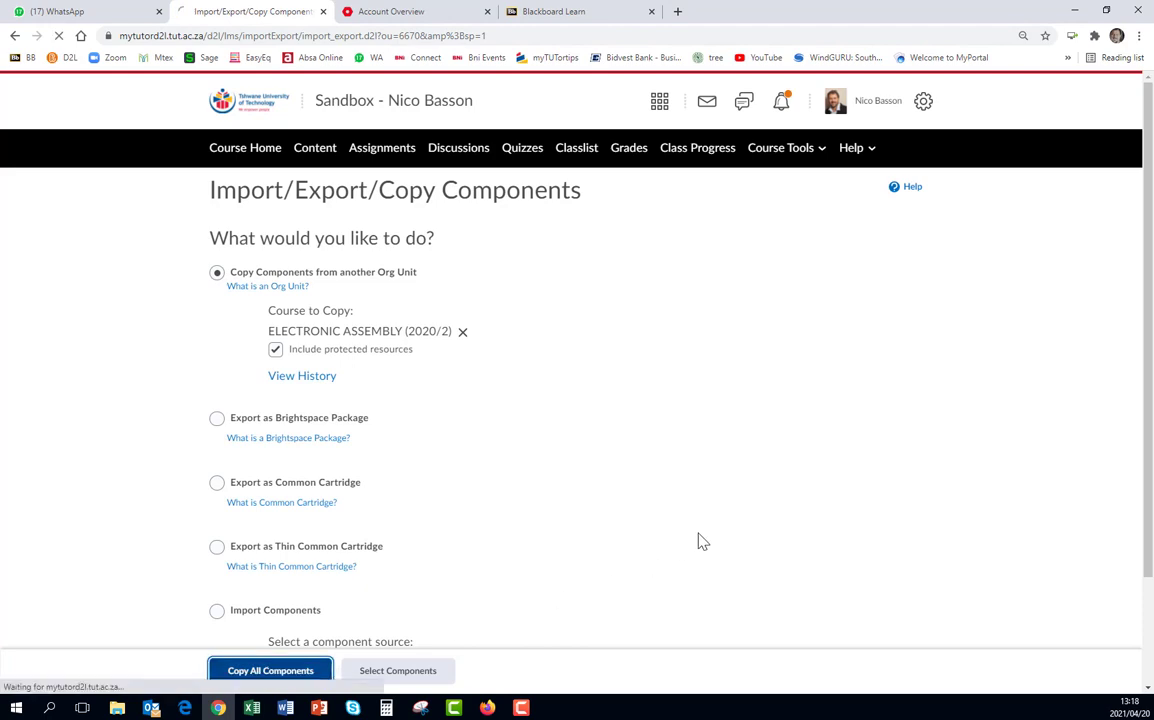
pyautogui.click(270, 670)
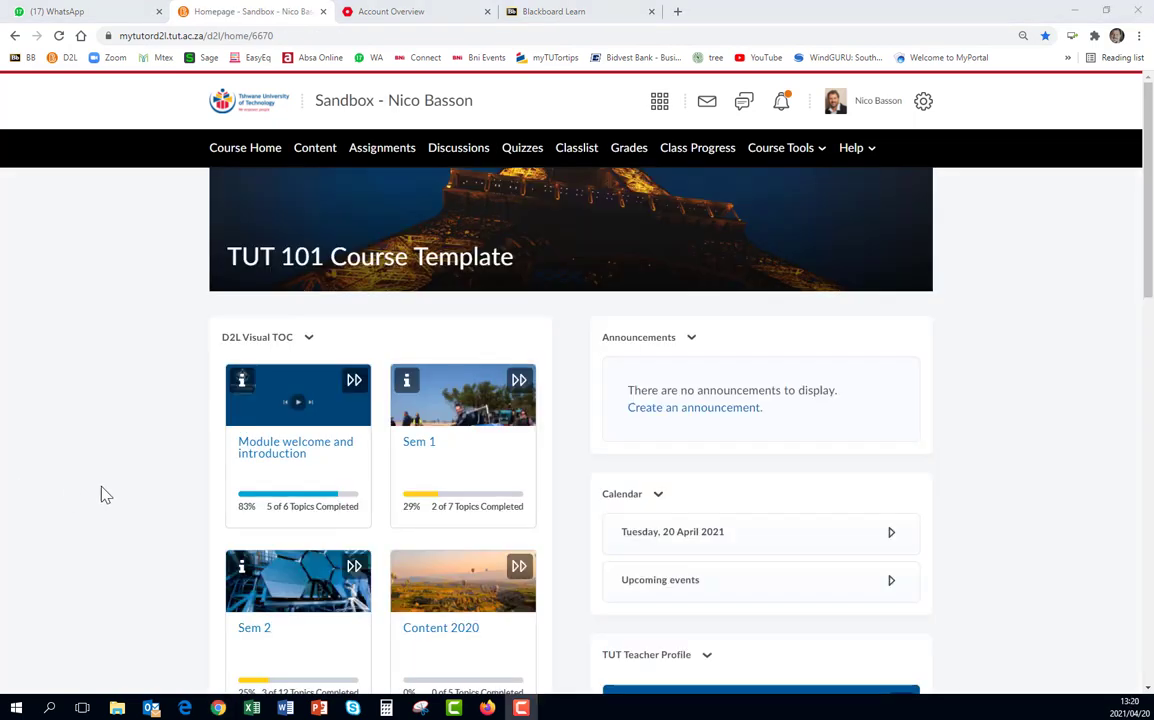
pyautogui.moveTo(245, 160)
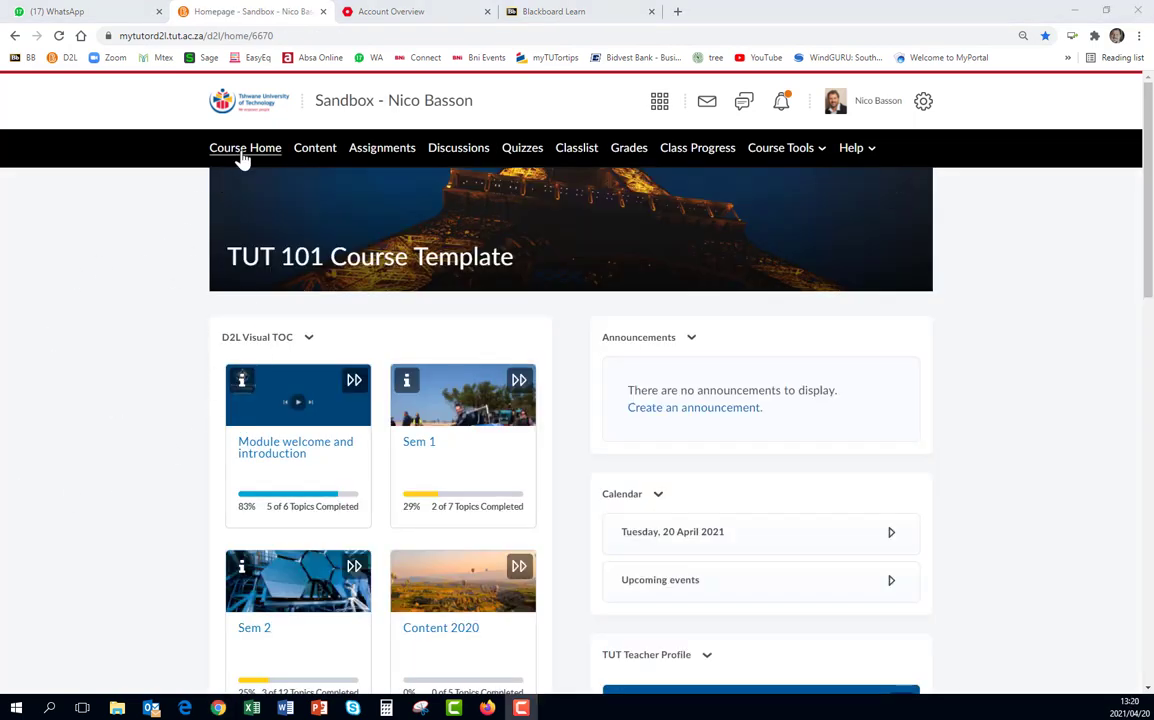
pyautogui.click(245, 147)
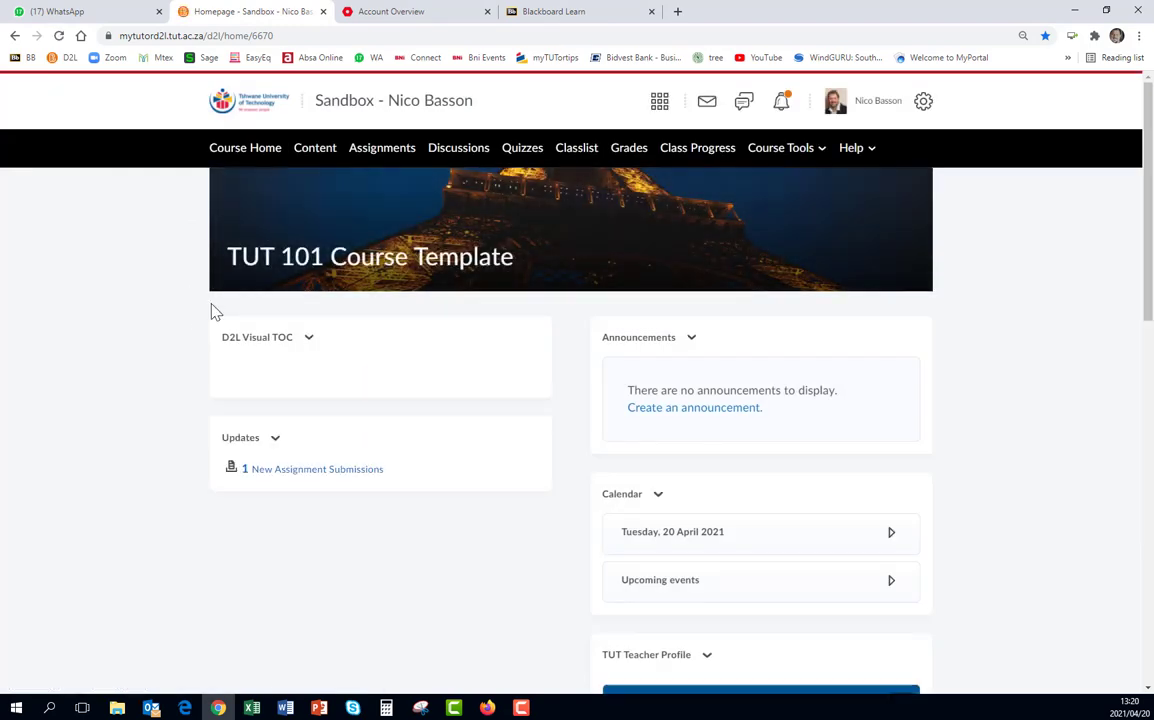
pyautogui.scroll(-3)
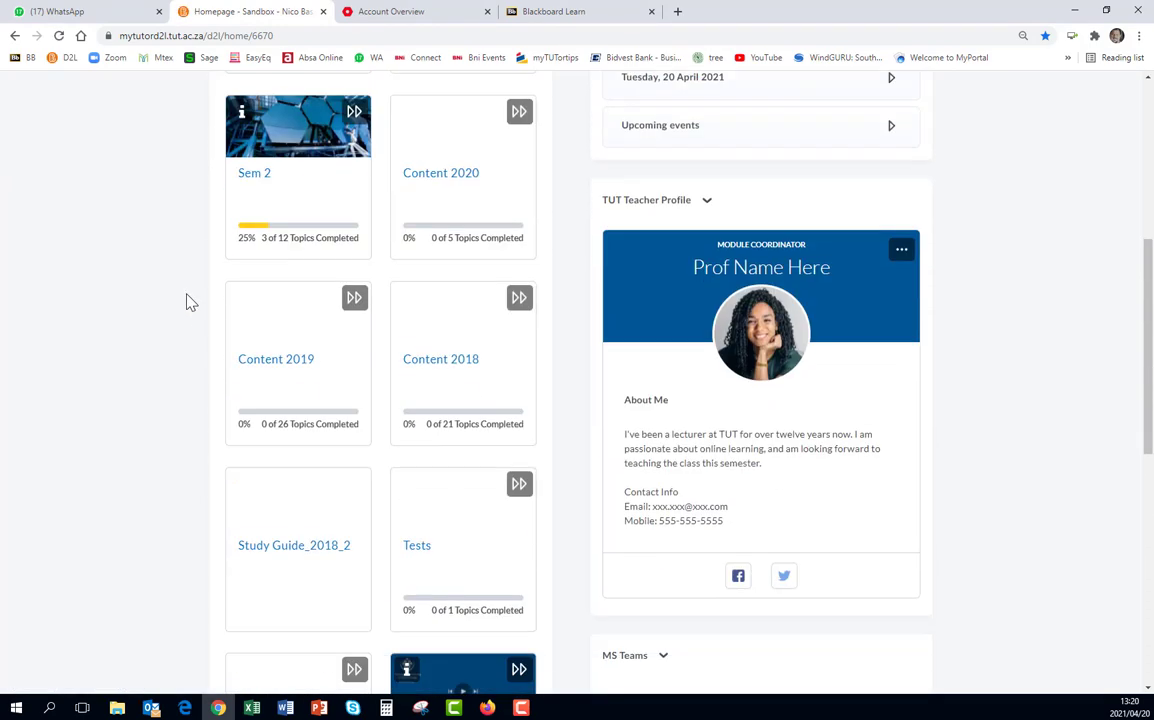
pyautogui.scroll(3)
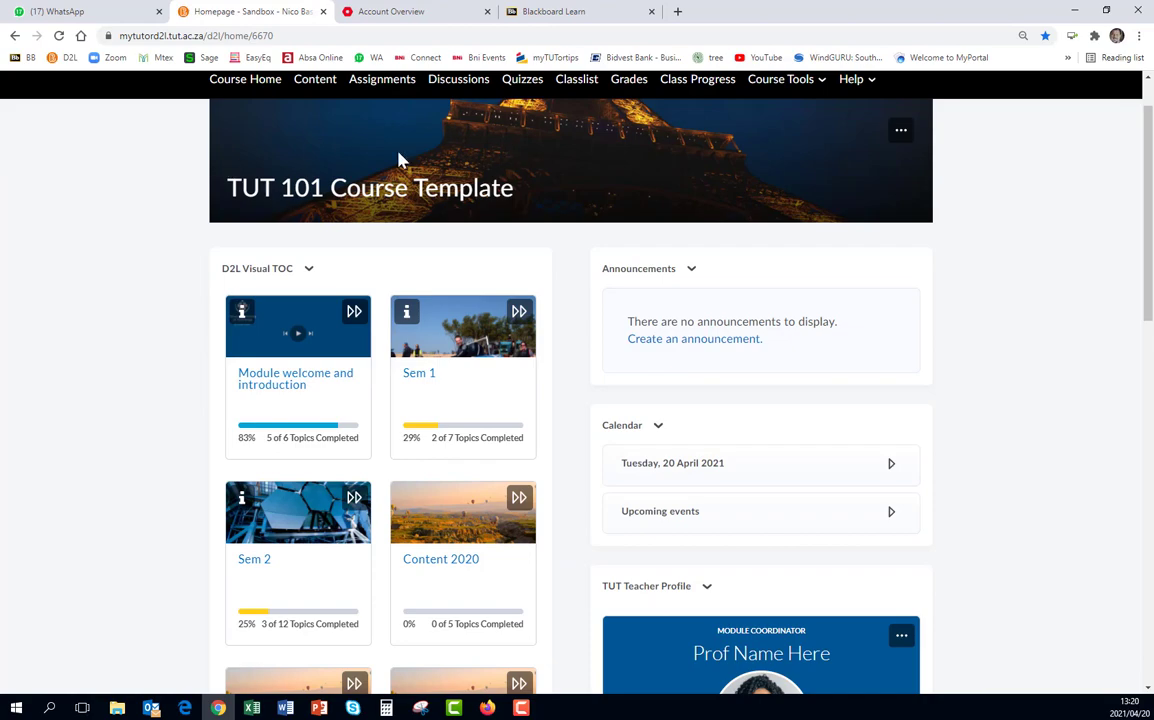
pyautogui.moveTo(666, 172)
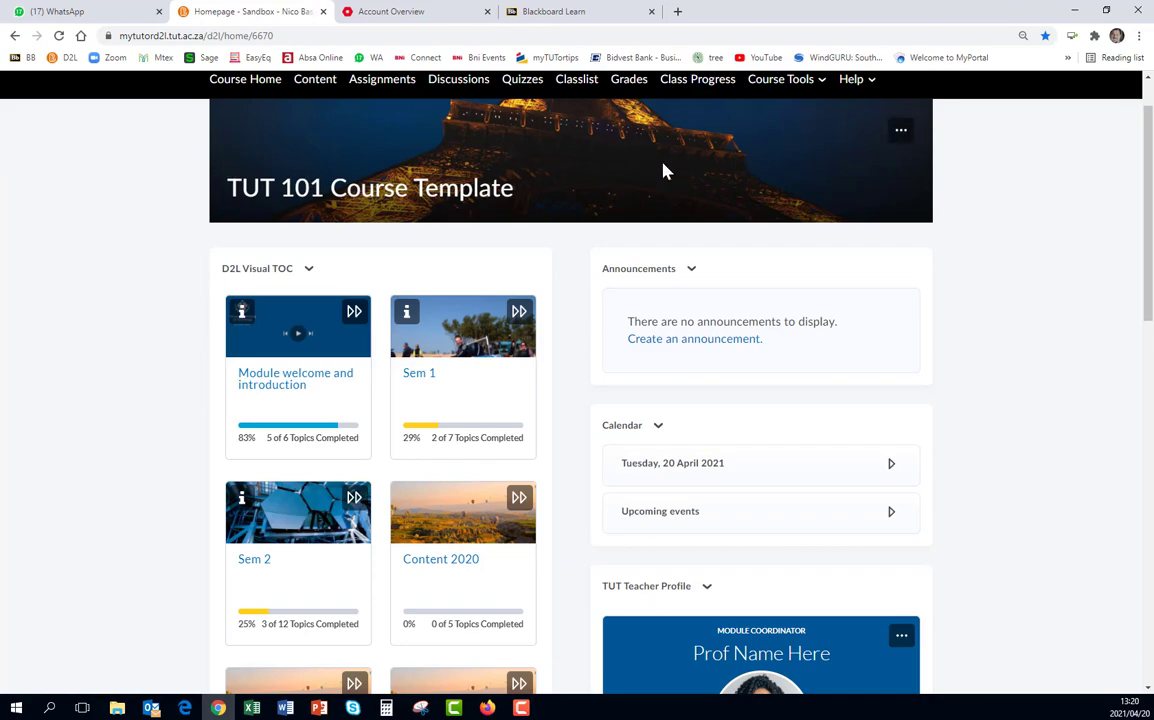
pyautogui.scroll(-3)
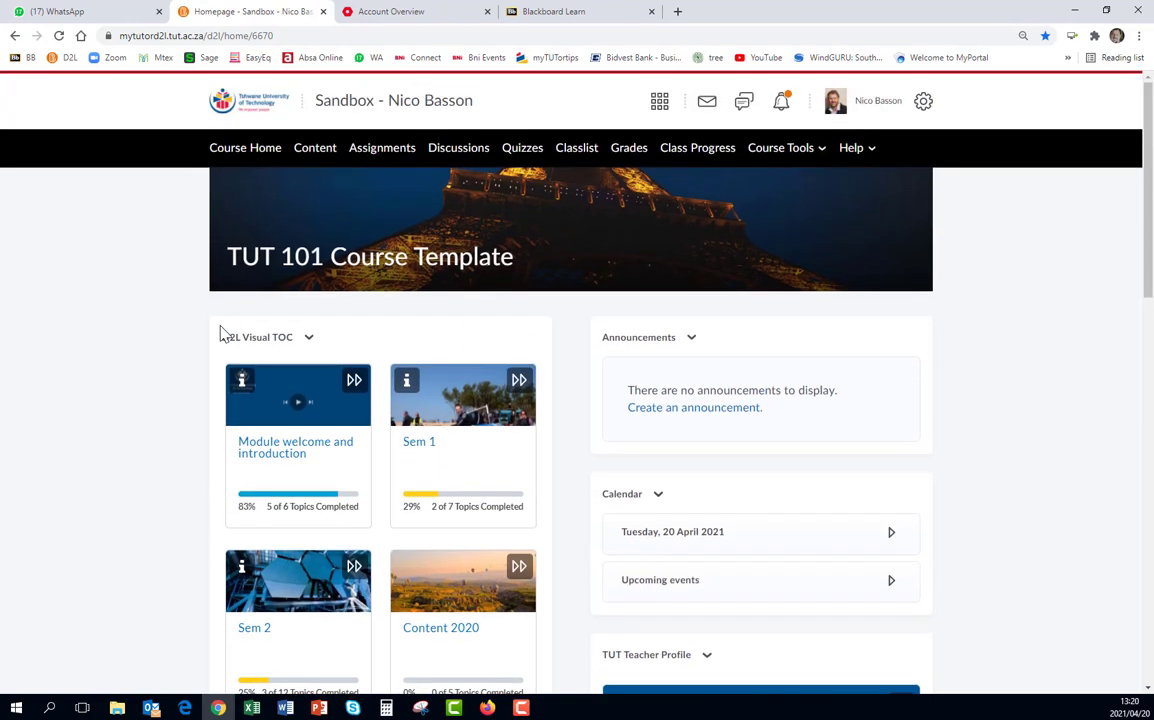
pyautogui.moveTo(999, 402)
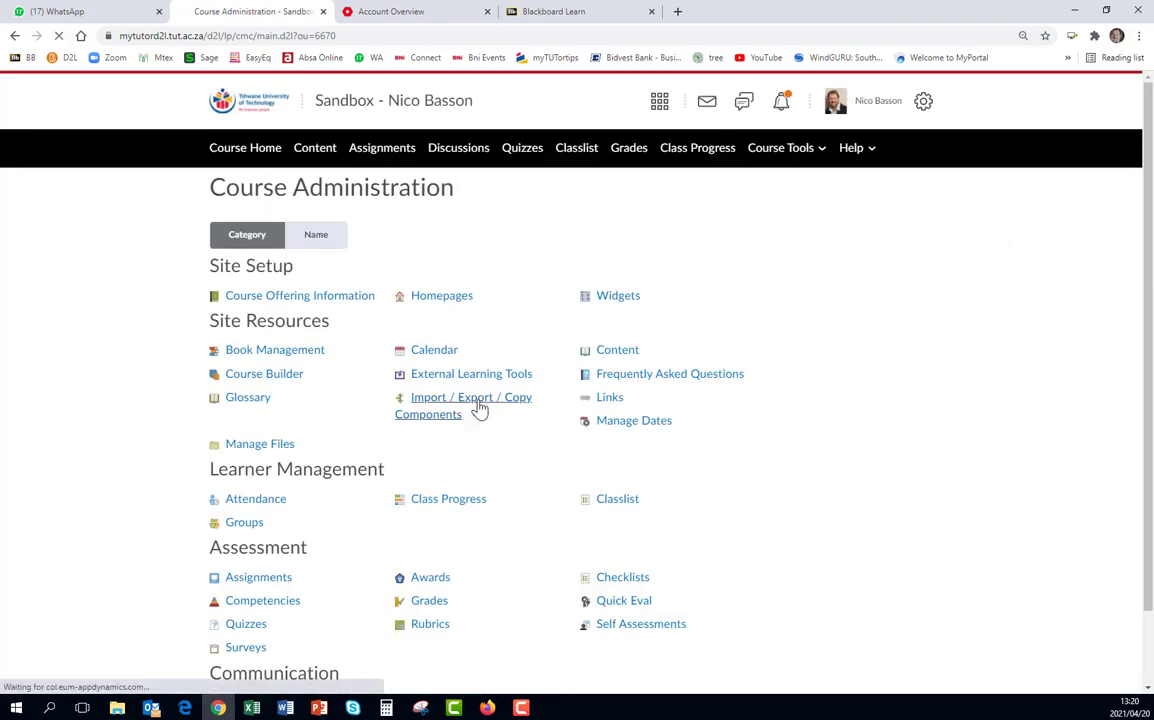
# Step: Return to the Import/Export/Copy Components page from Course Administration
pyautogui.click(471, 397)
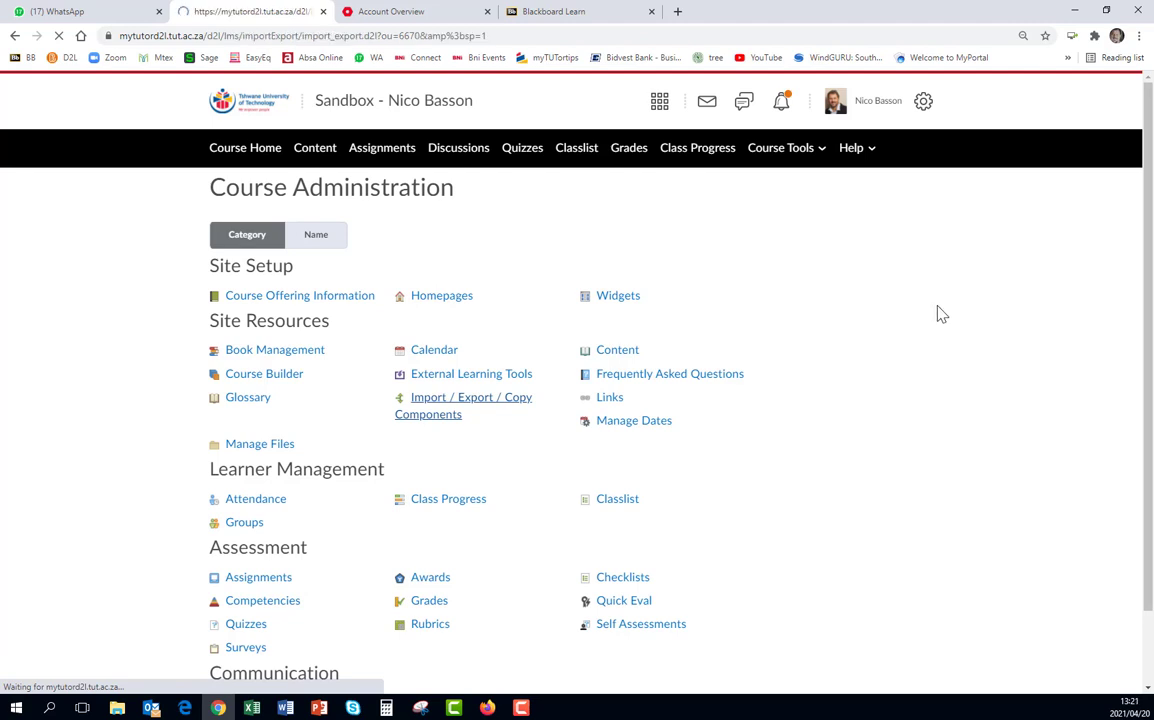
pyautogui.click(471, 397)
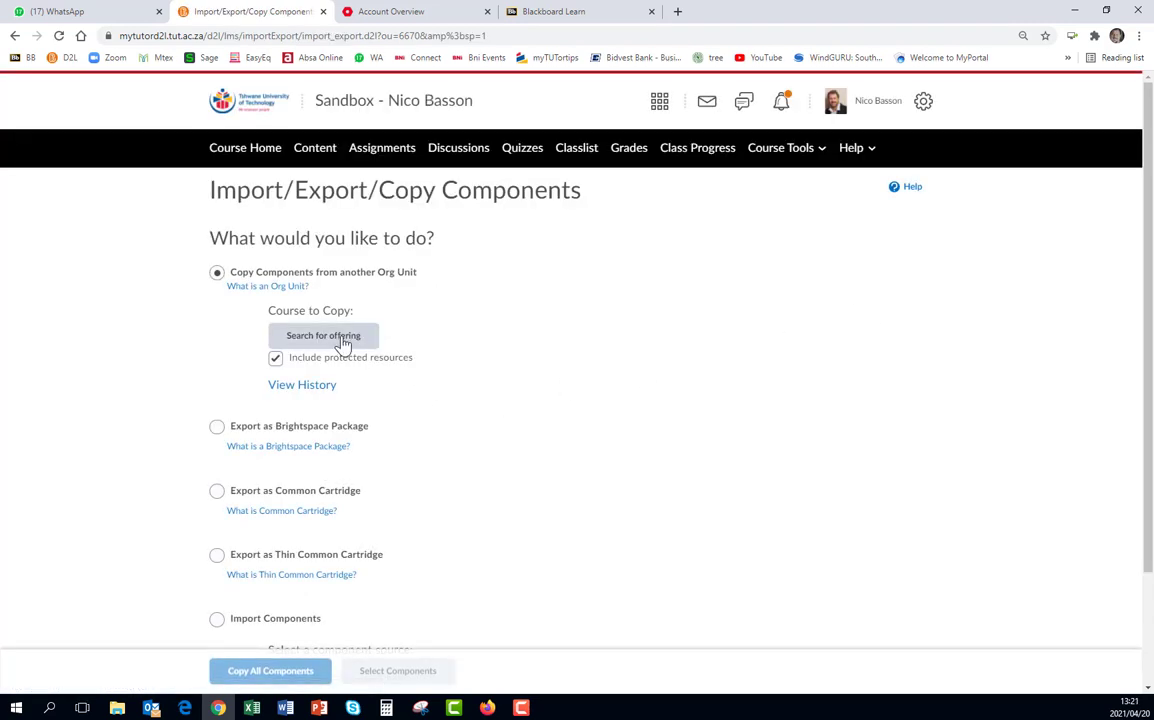
# Step: Search offerings for '2020' and add AAD101C.2020.1 Arts Administration I as the source
pyautogui.click(323, 335)
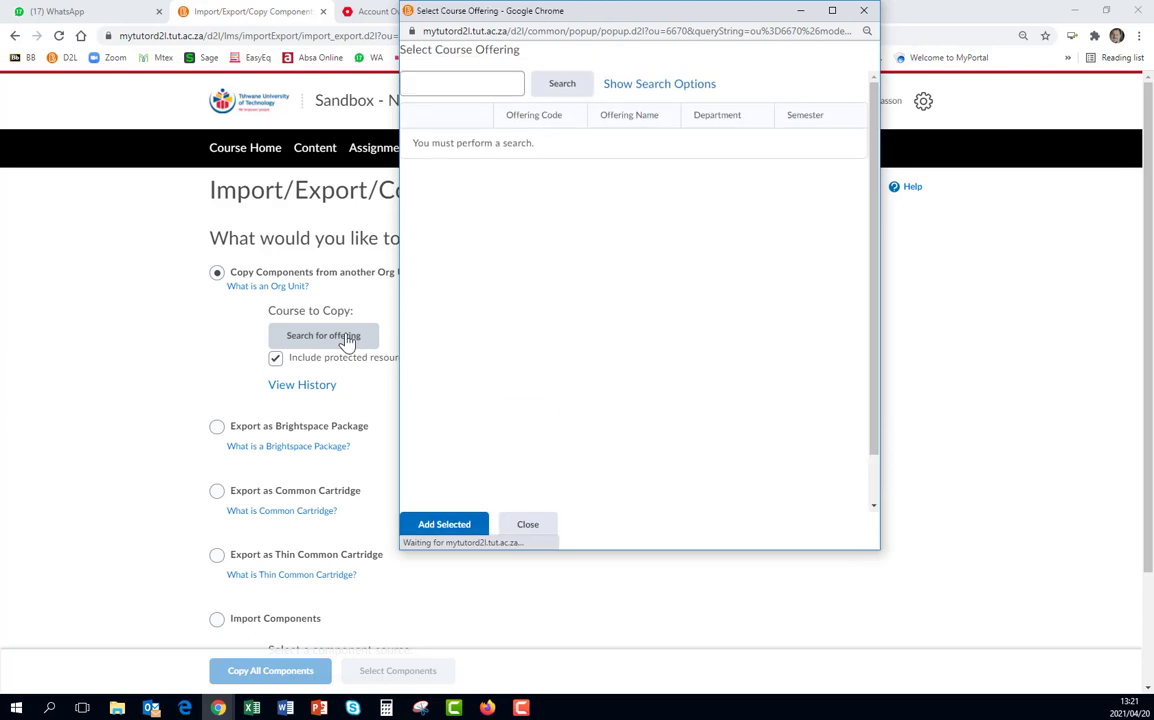
pyautogui.click(465, 83)
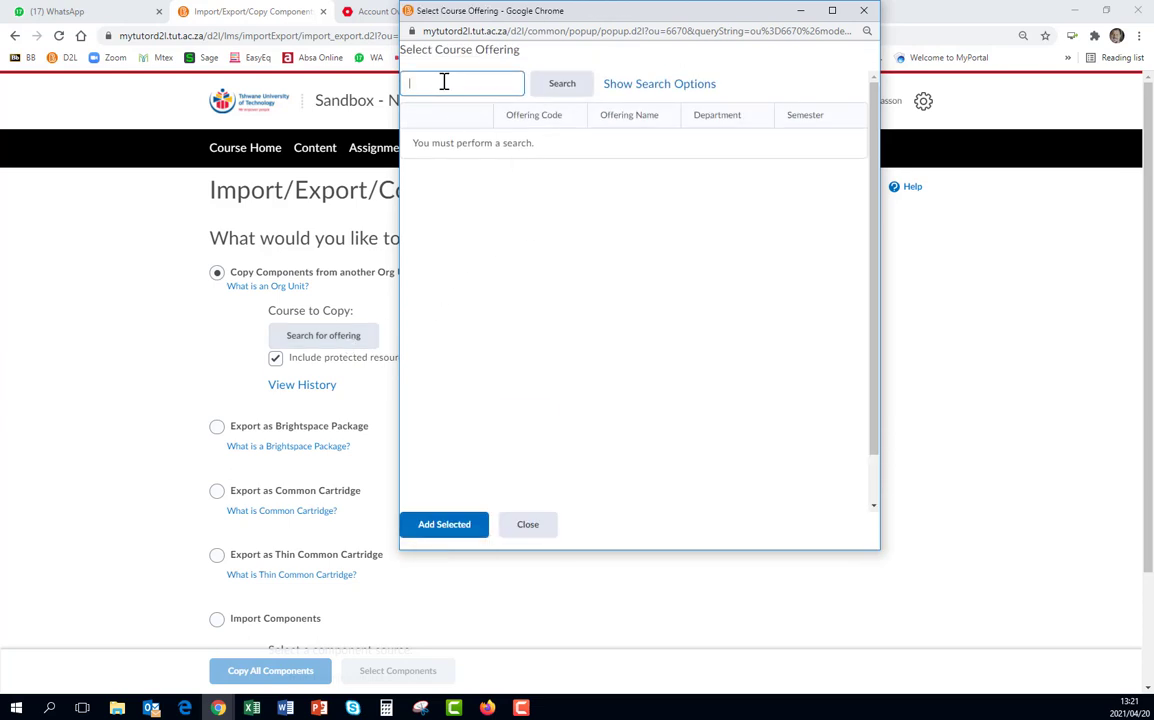
pyautogui.write('2020')
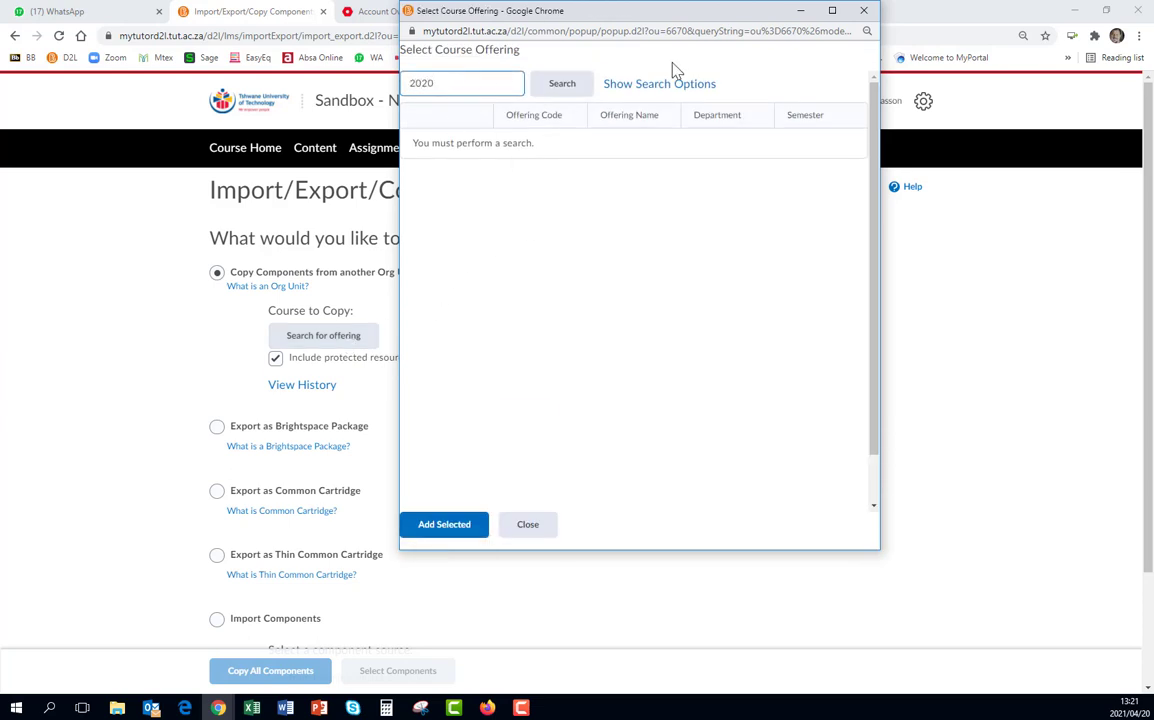
pyautogui.click(561, 83)
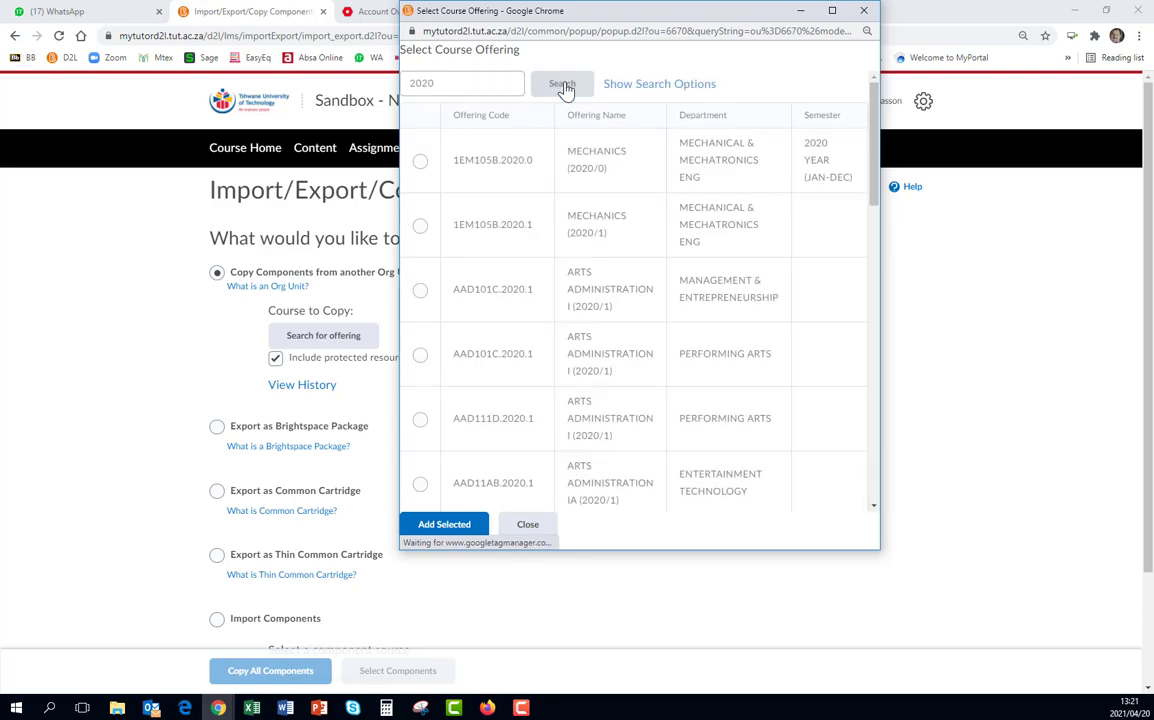
pyautogui.click(420, 289)
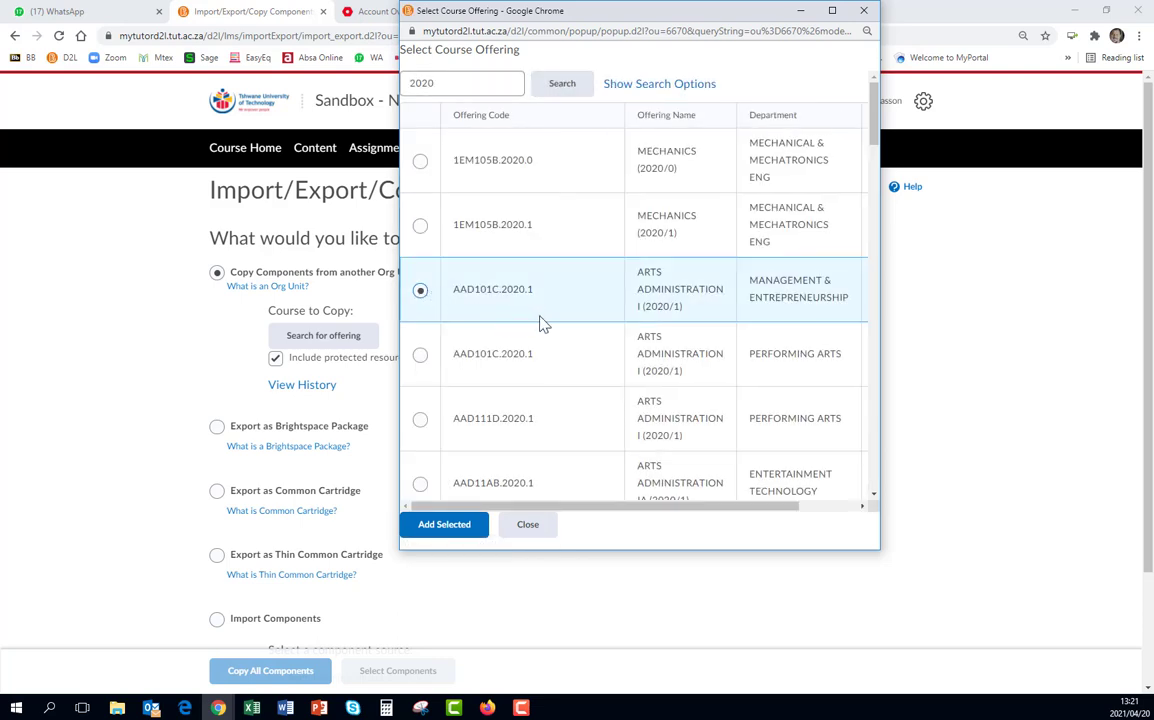
pyautogui.moveTo(452, 387)
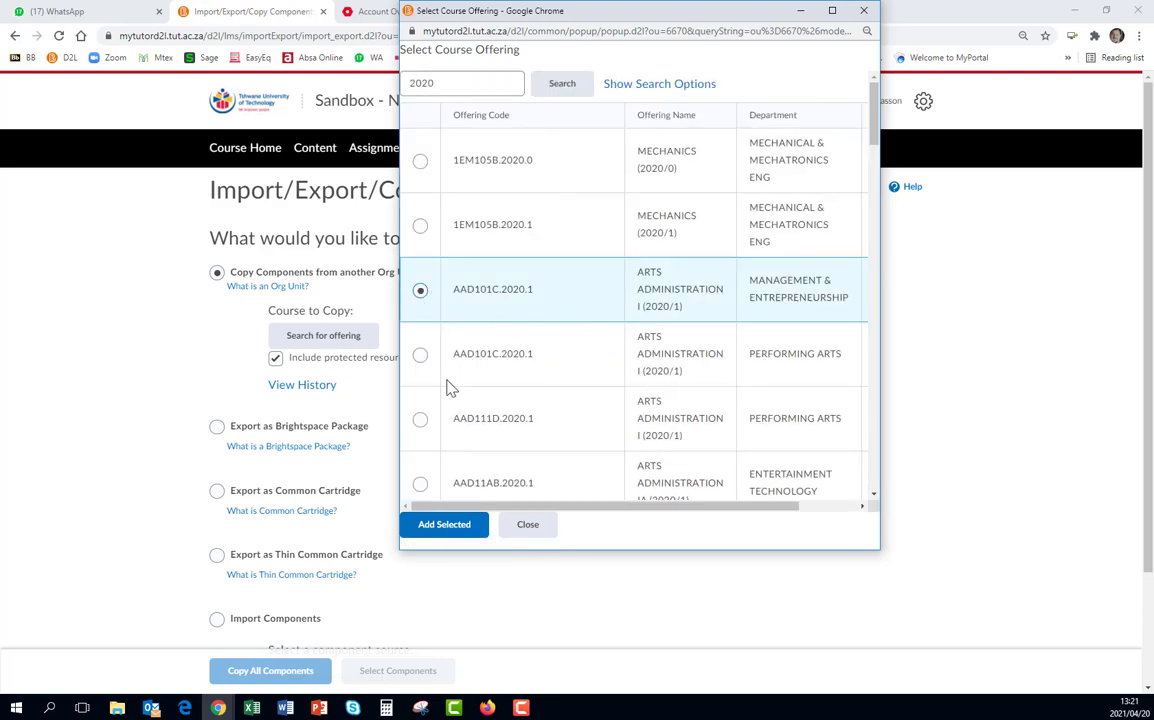
pyautogui.click(443, 524)
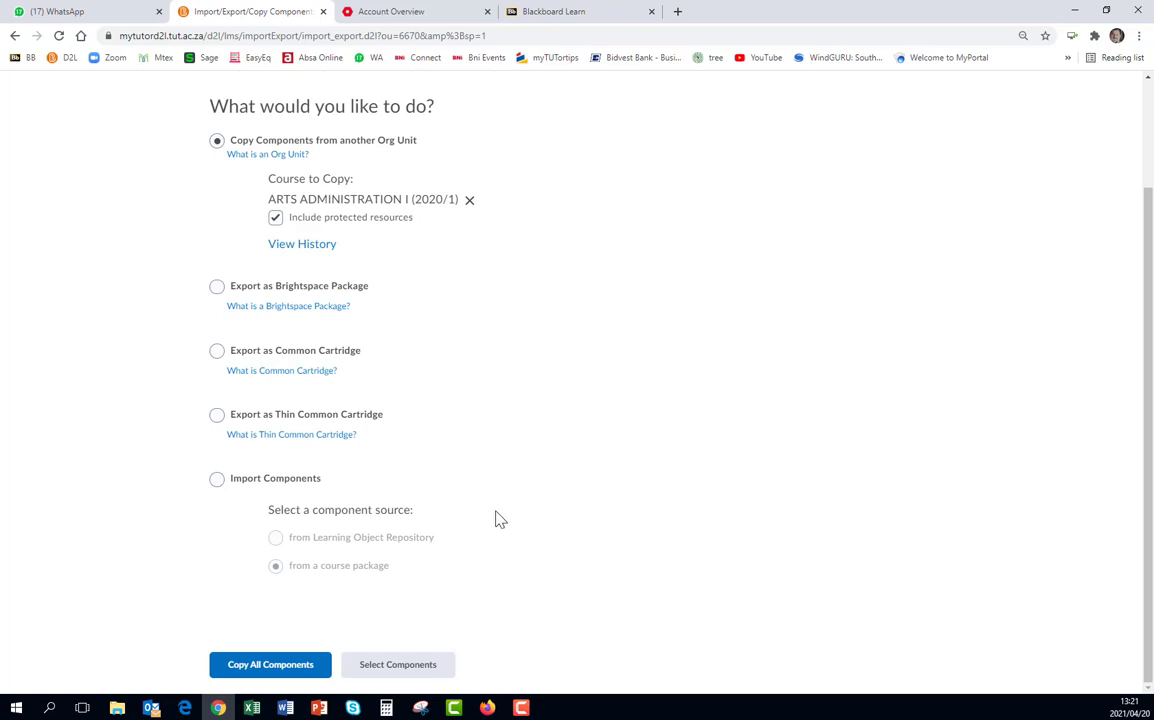
pyautogui.moveTo(420, 664)
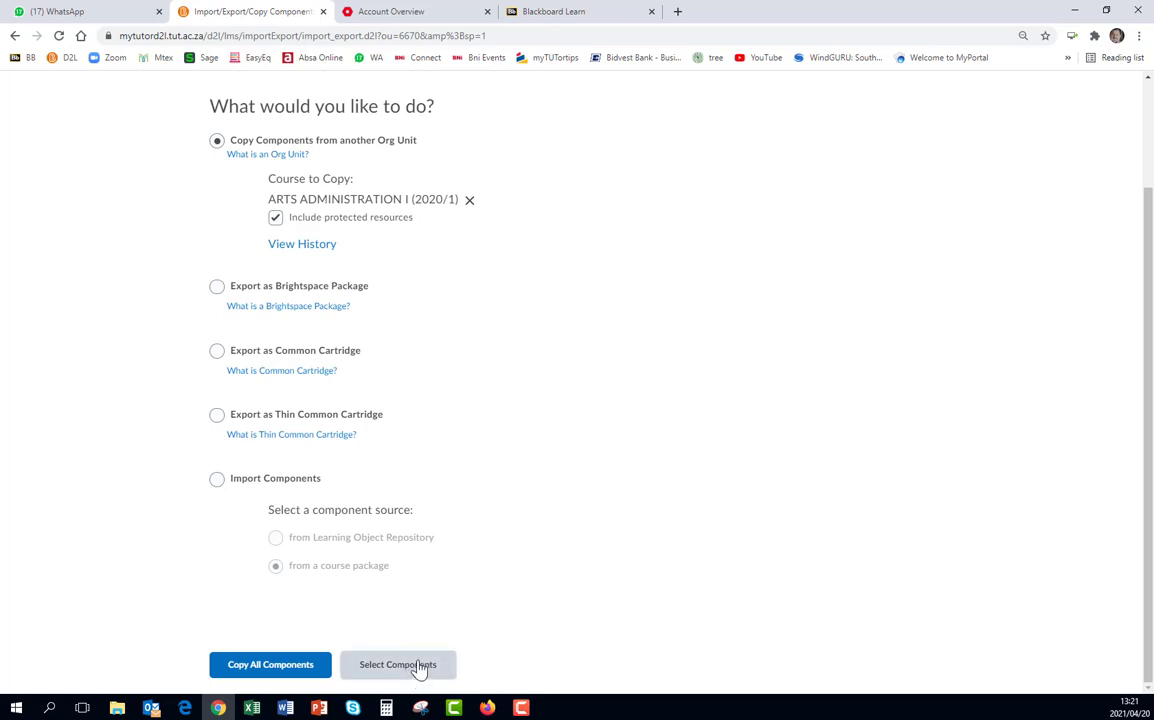
# Step: Select the Content component for copying, with individual items chosen
pyautogui.click(398, 664)
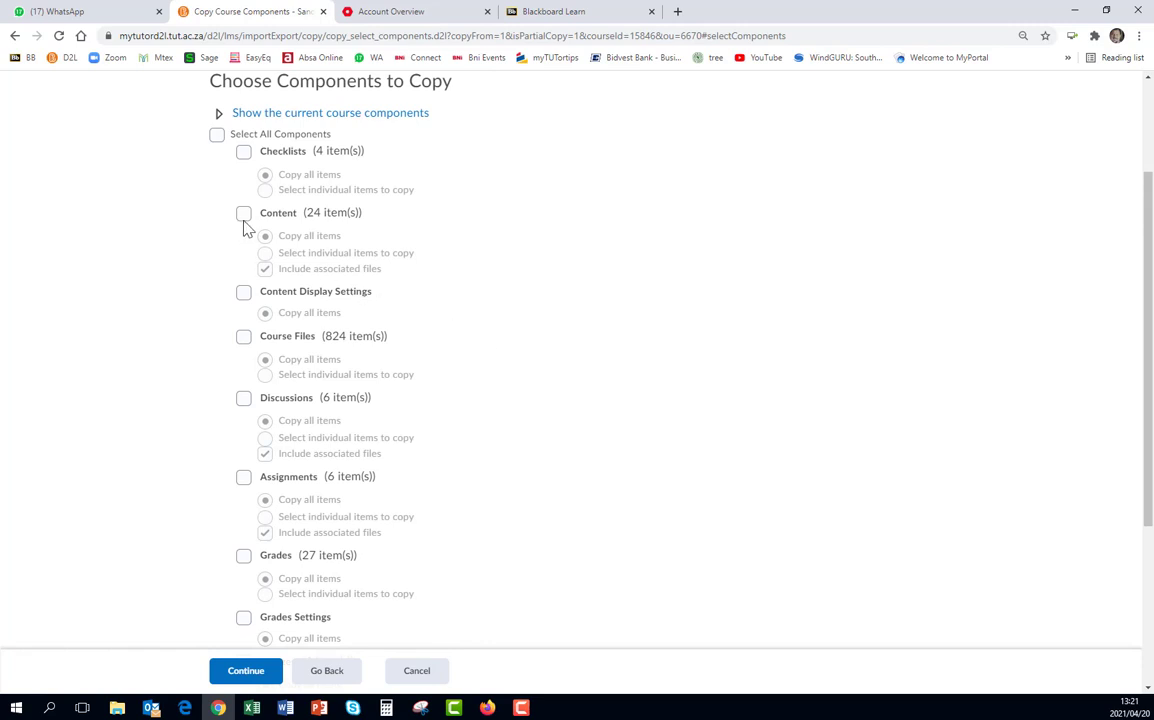
pyautogui.click(244, 212)
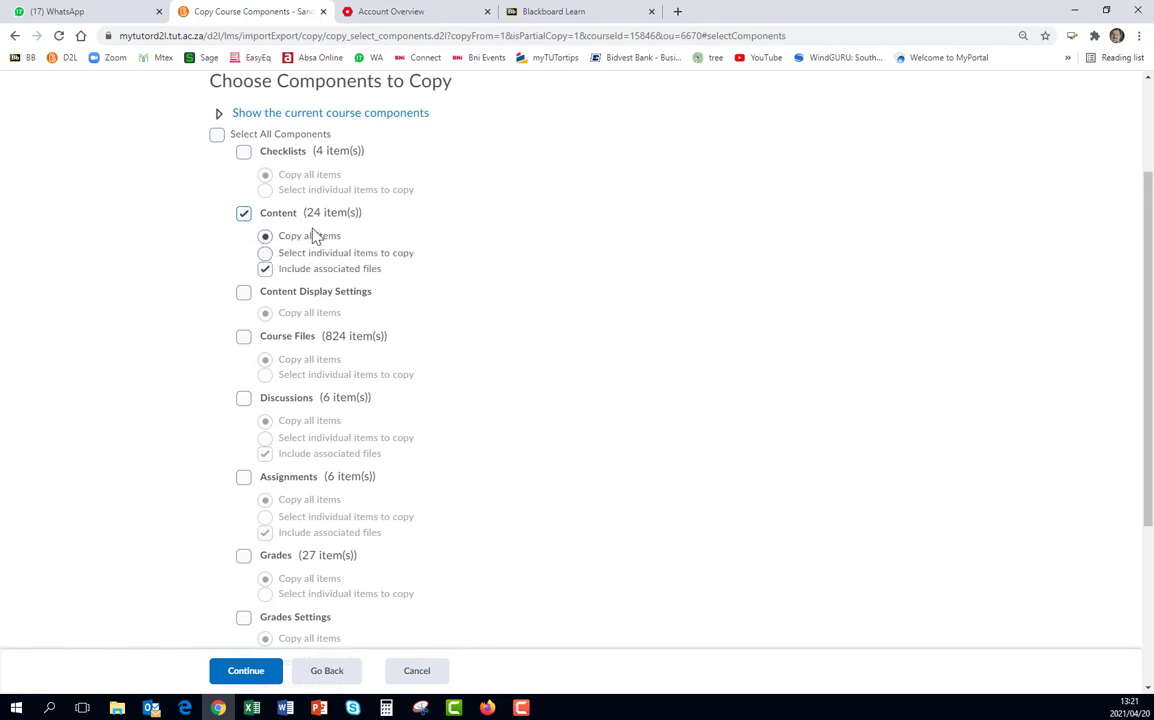
pyautogui.click(265, 253)
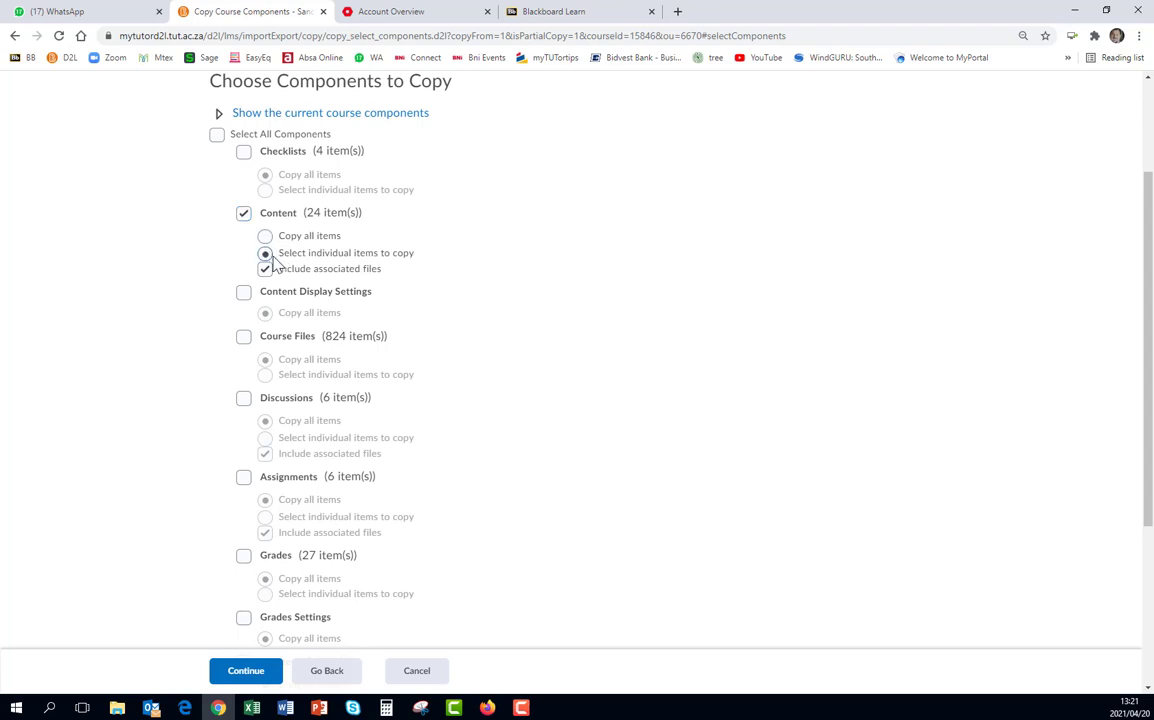
pyautogui.click(245, 670)
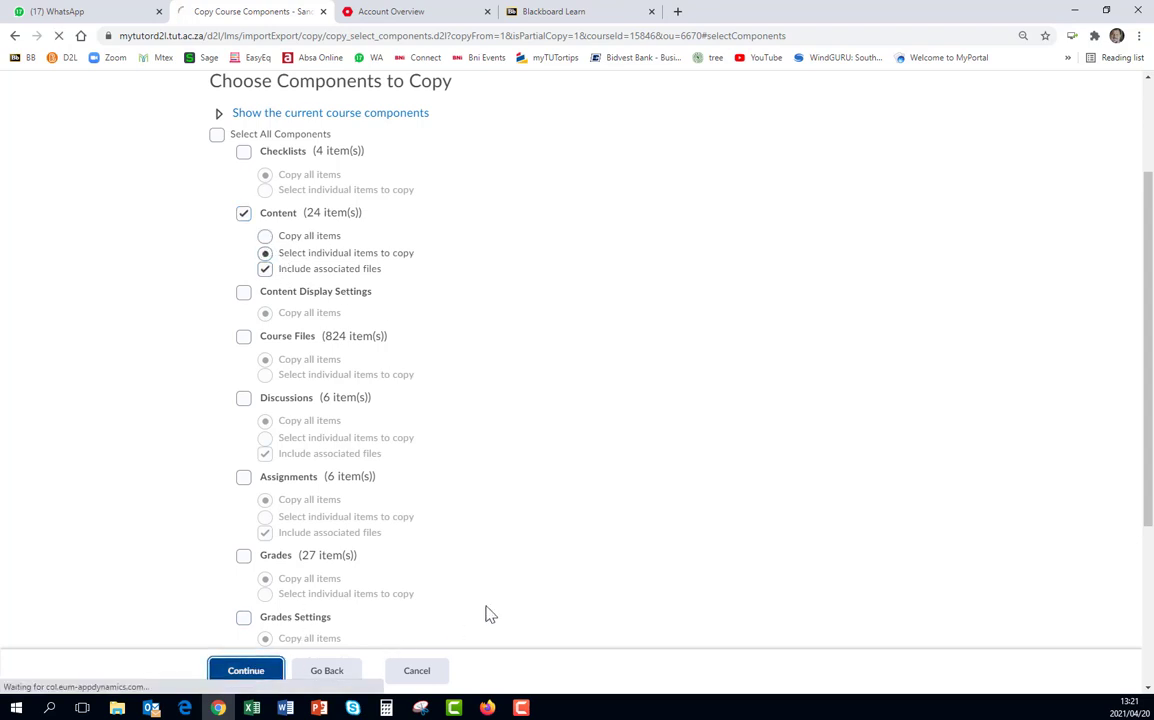
pyautogui.click(245, 669)
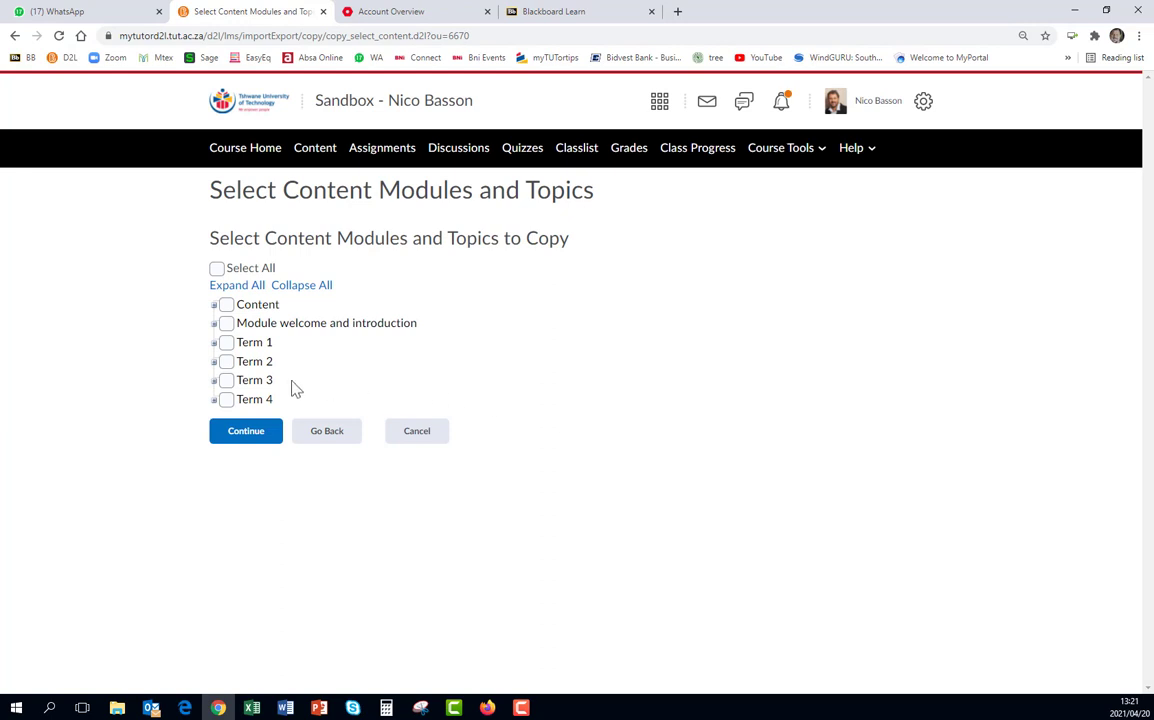
# Step: Copy only the Term 1 module, then return to the course homepage
pyautogui.click(226, 342)
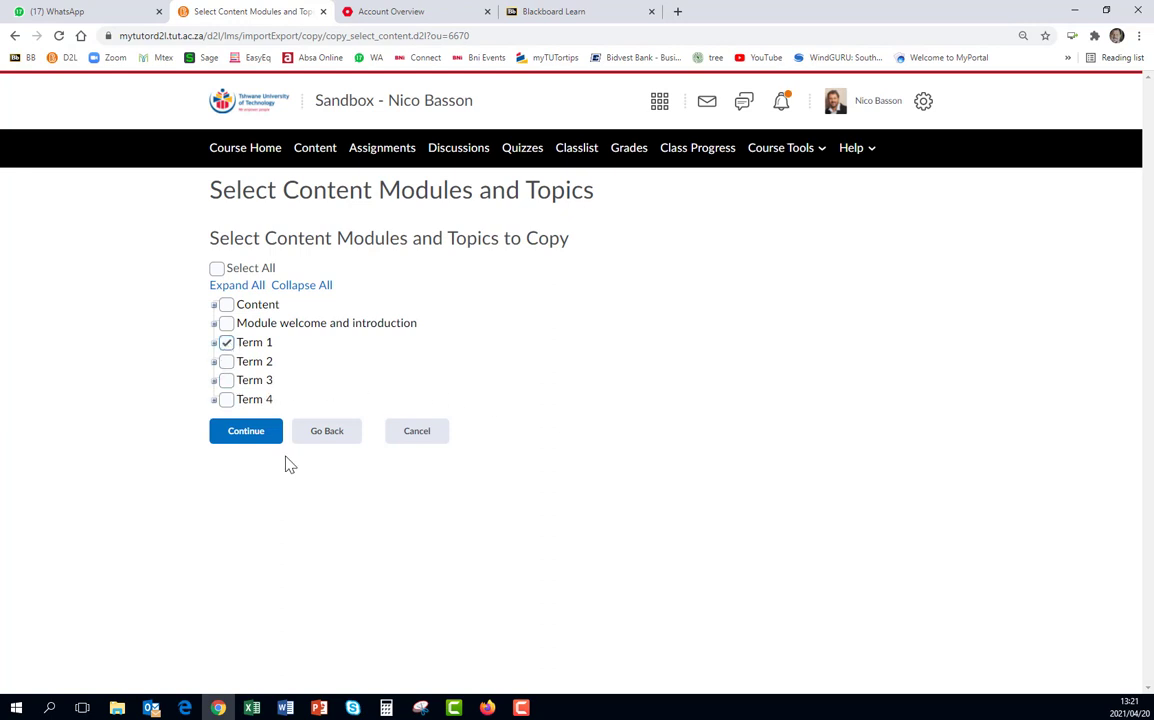
pyautogui.click(245, 431)
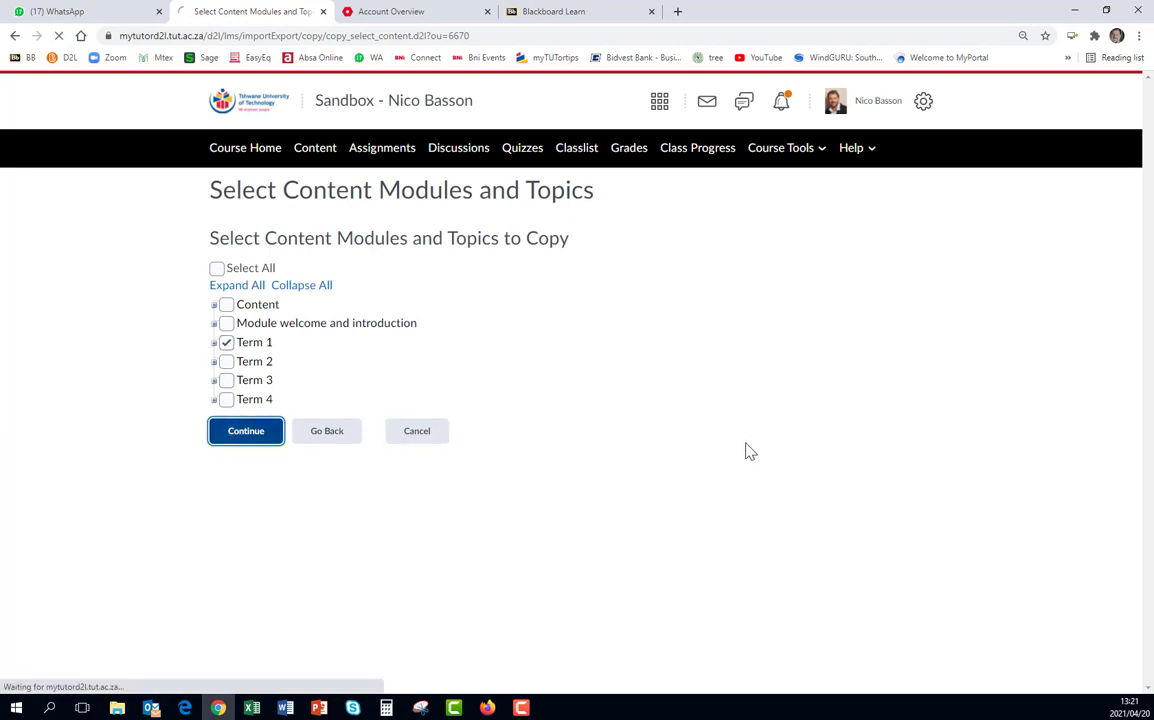
pyautogui.click(245, 431)
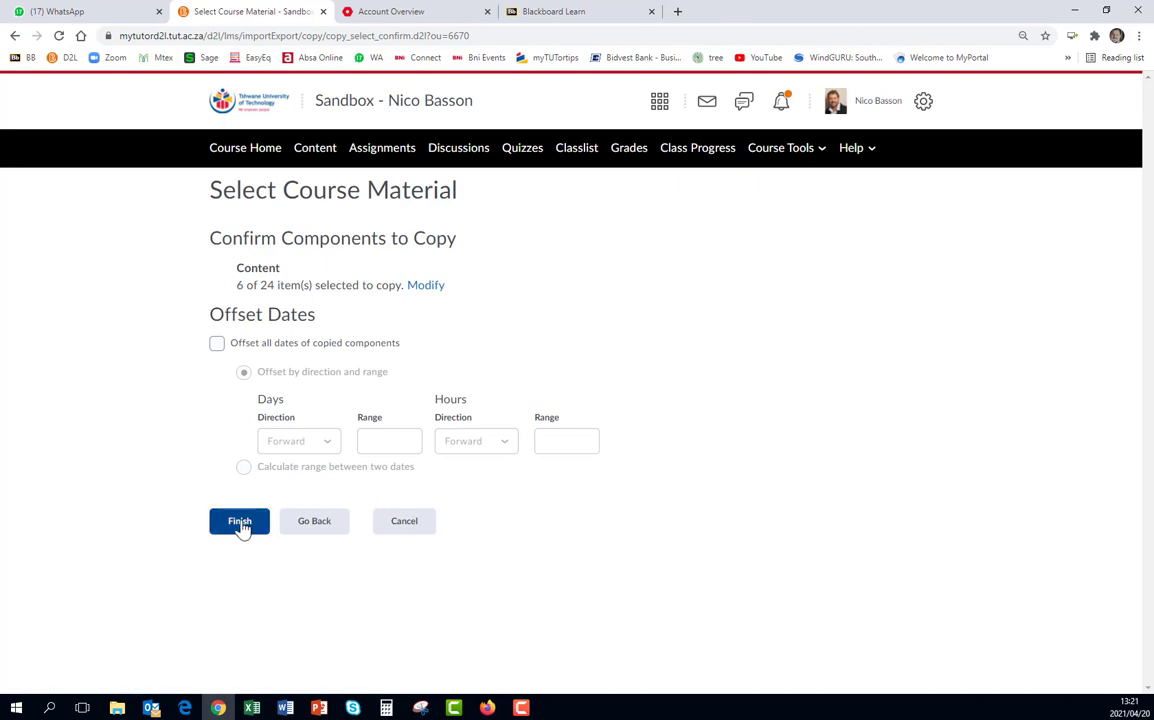
pyautogui.click(239, 521)
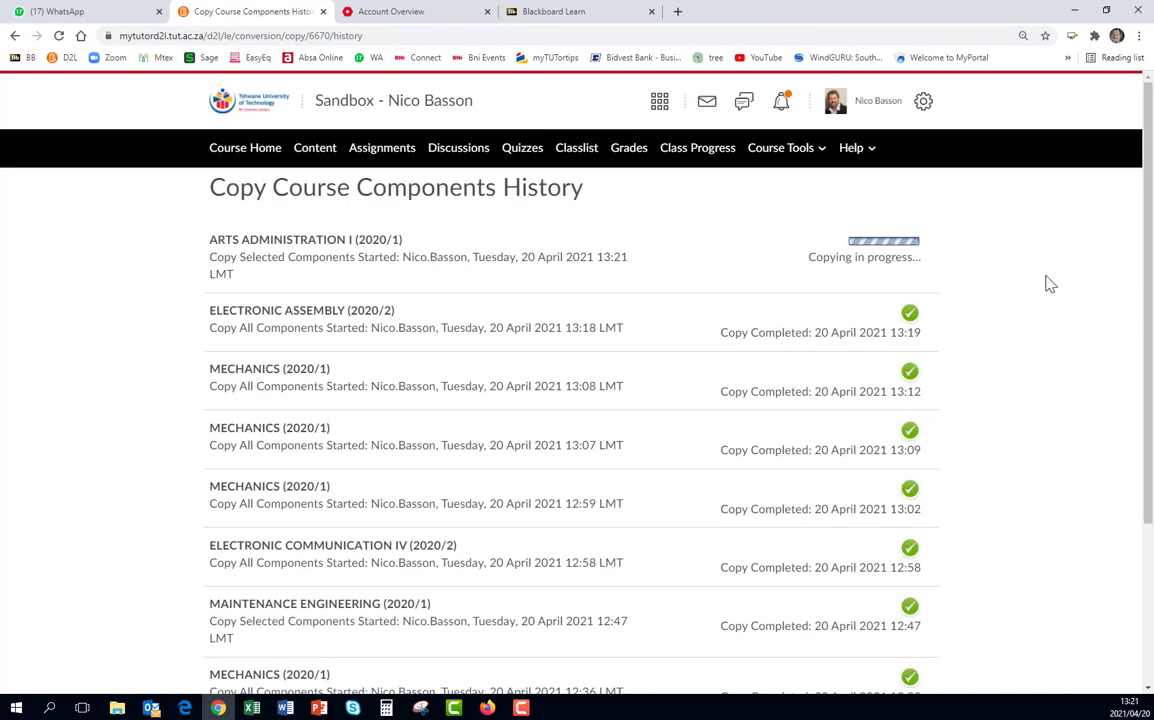
pyautogui.moveTo(245, 161)
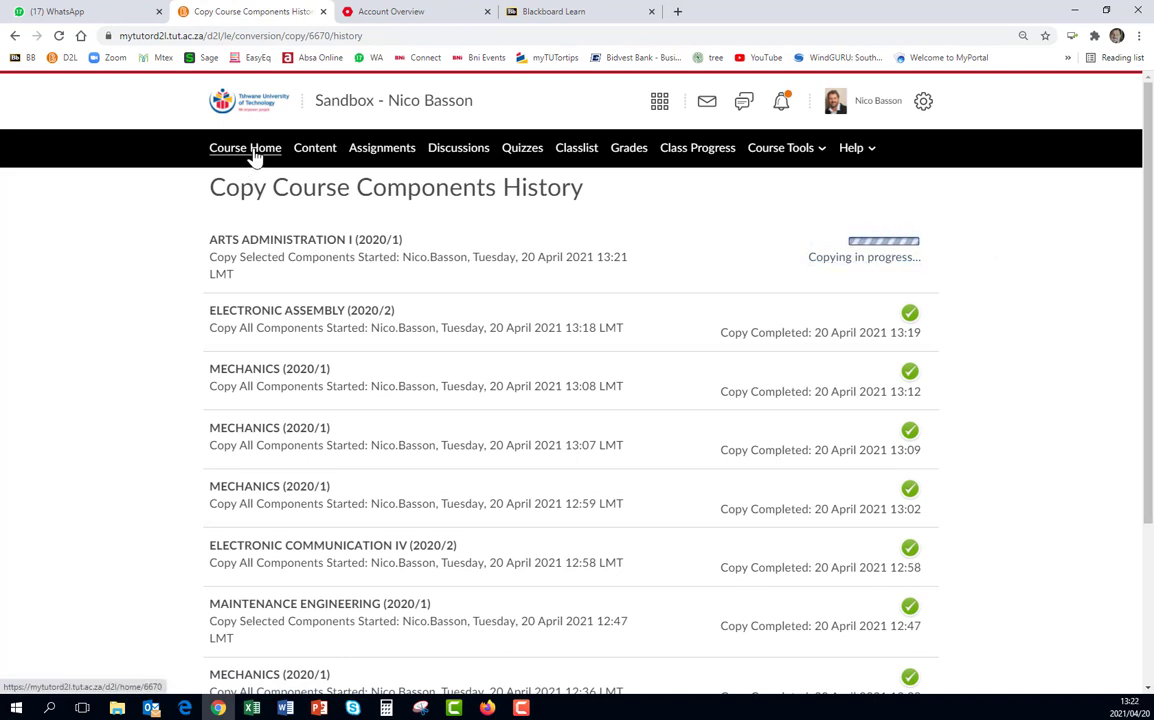
pyautogui.click(245, 147)
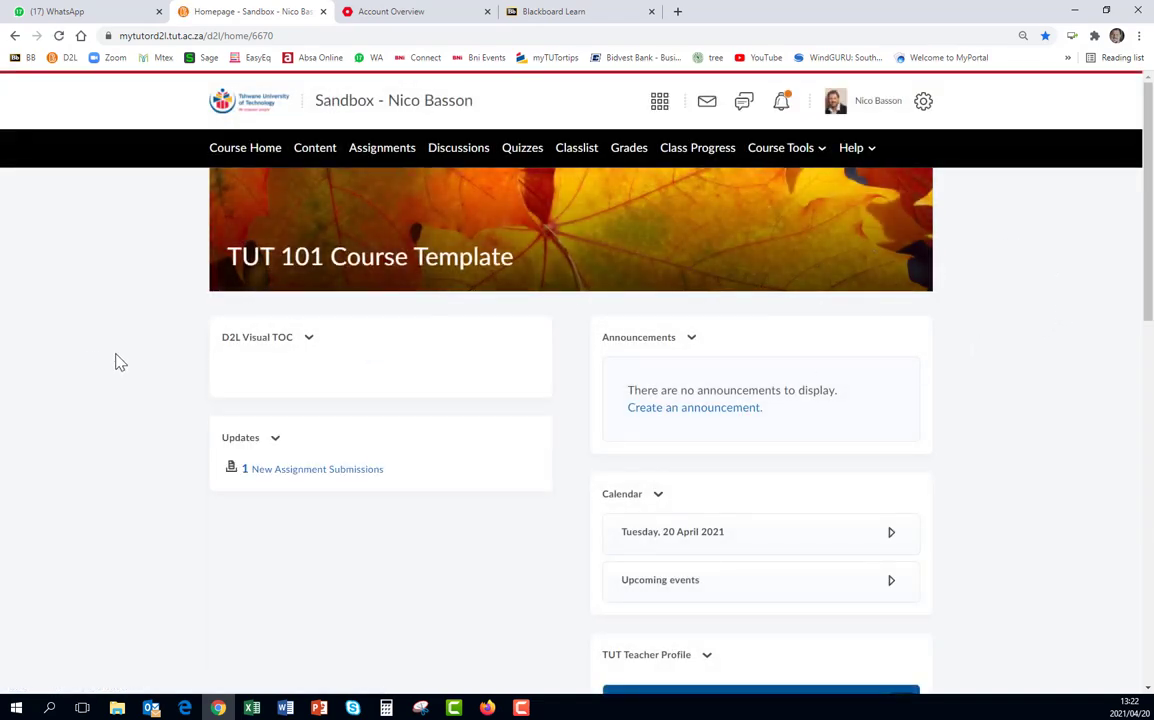
# Step: Scroll down the course homepage to the new Term 1 module tile
pyautogui.scroll(-3)
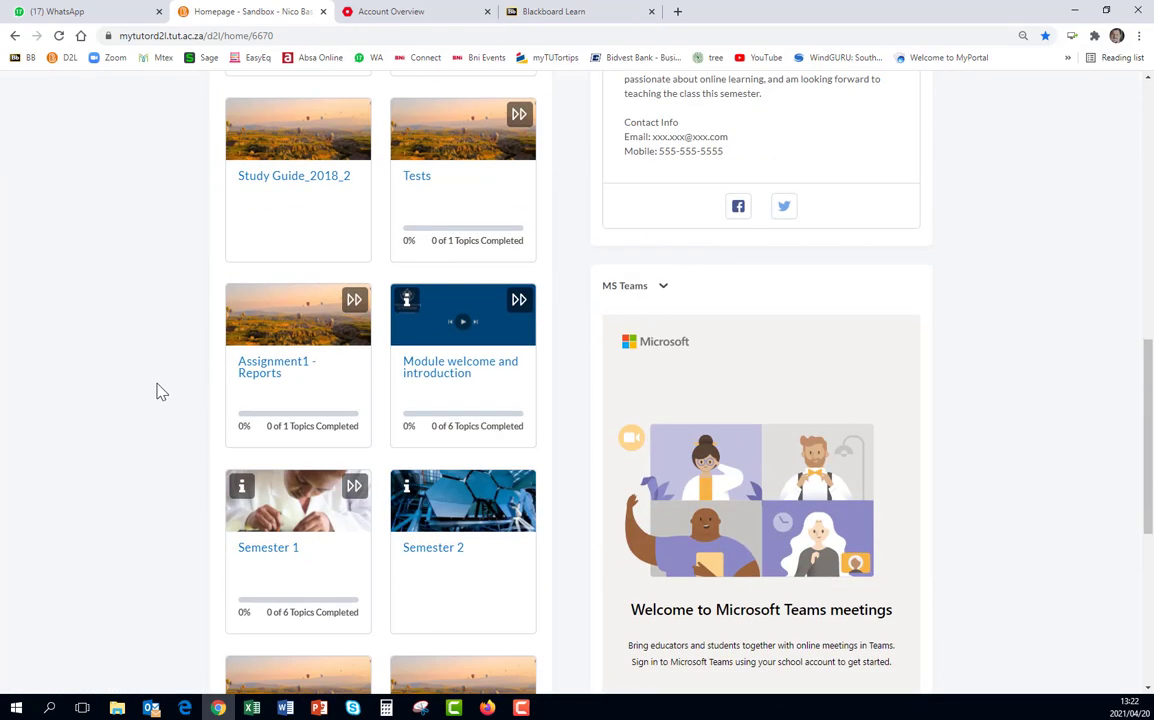
pyautogui.scroll(-3)
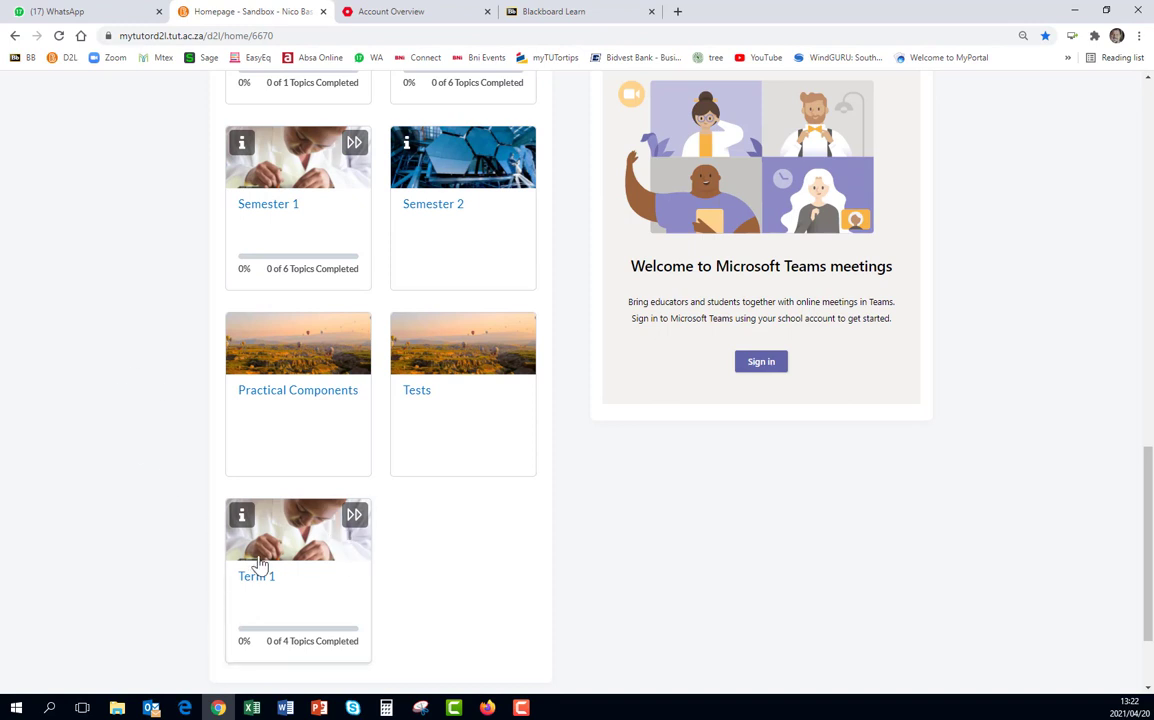
pyautogui.moveTo(307, 535)
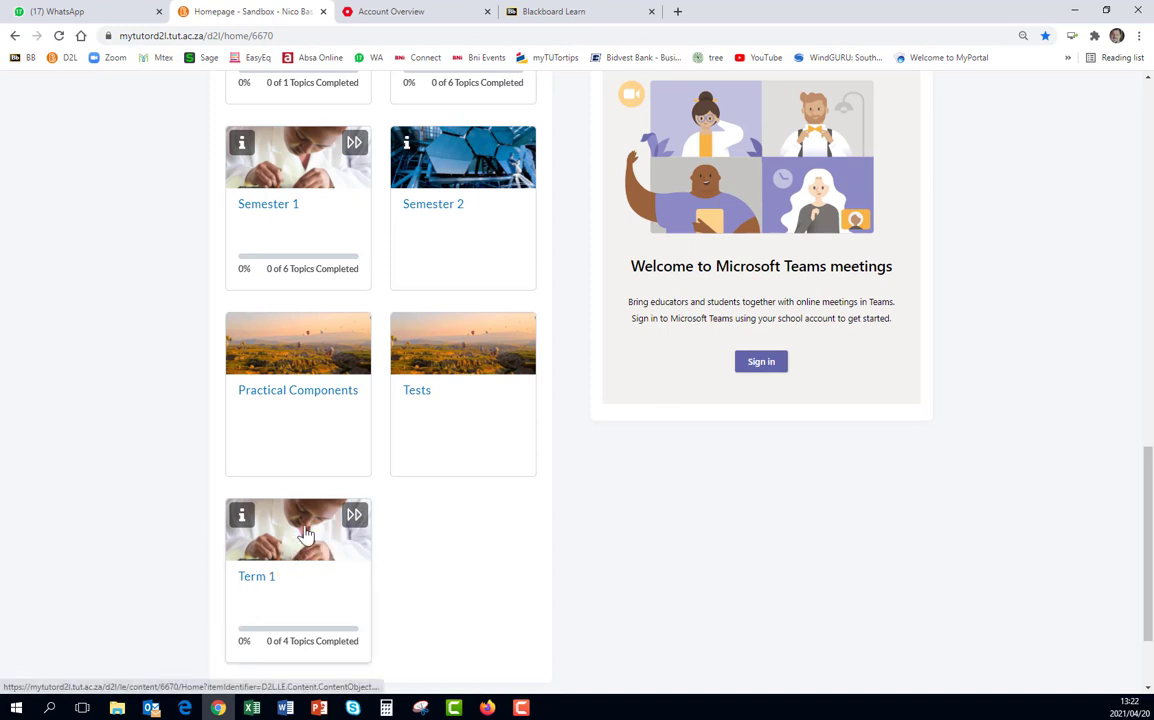
pyautogui.moveTo(332, 541)
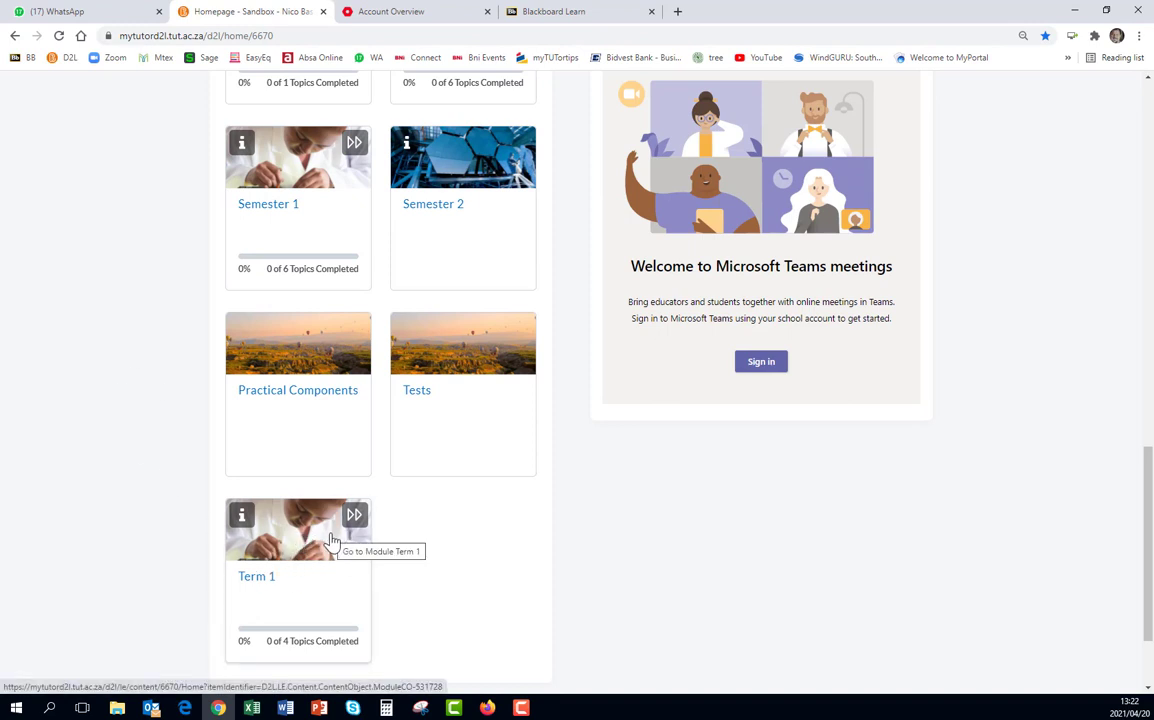